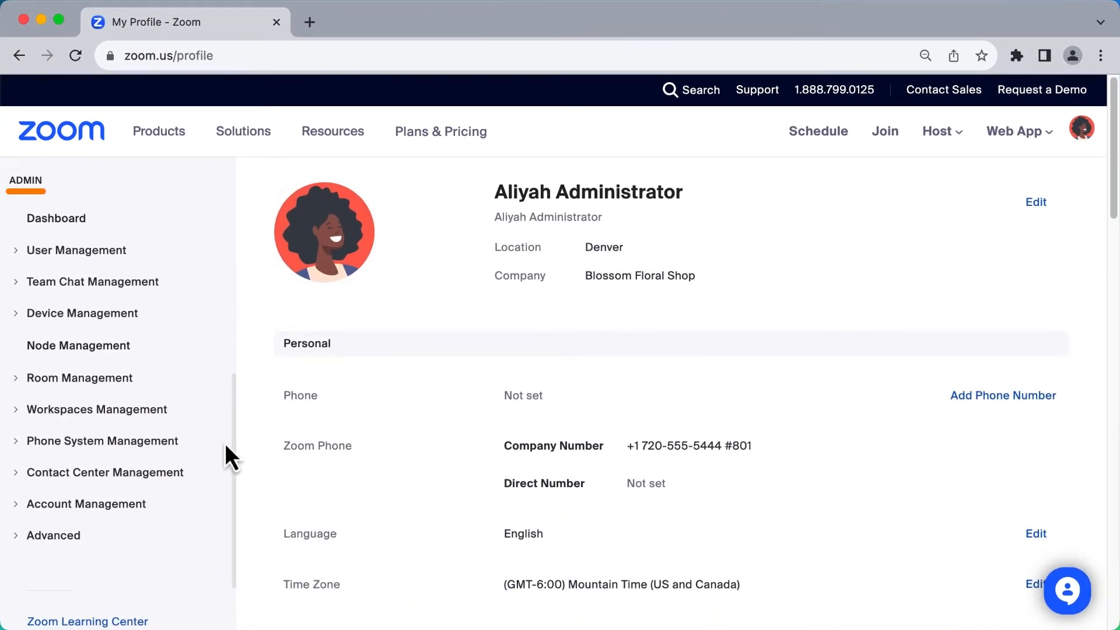
- Expand Phone System Management and open the Auto Receptionists list
click(102, 442)
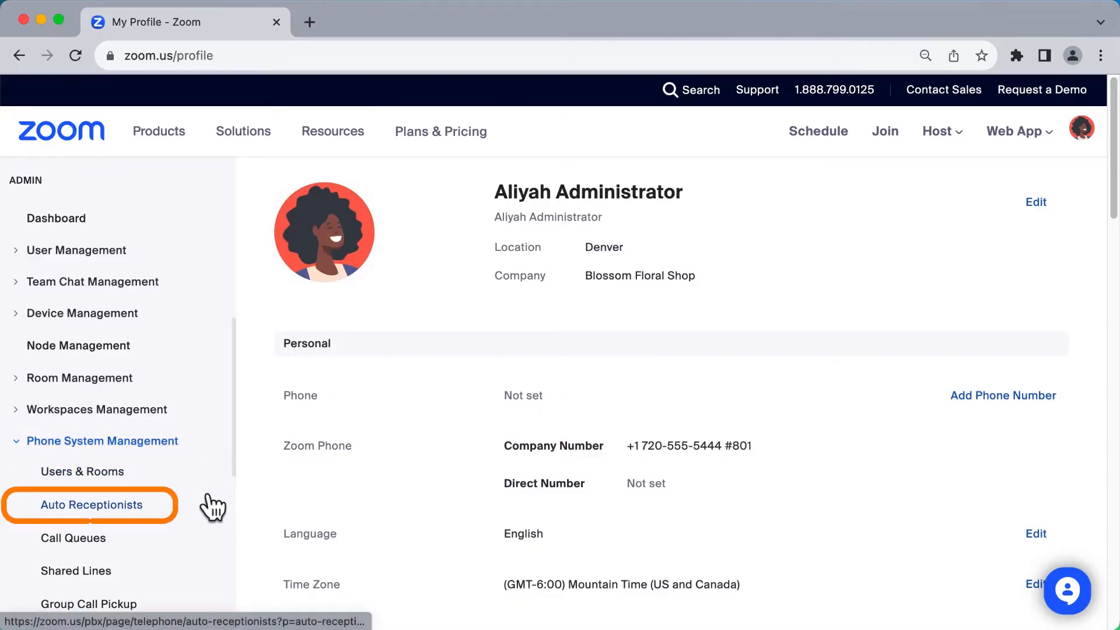
click(91, 504)
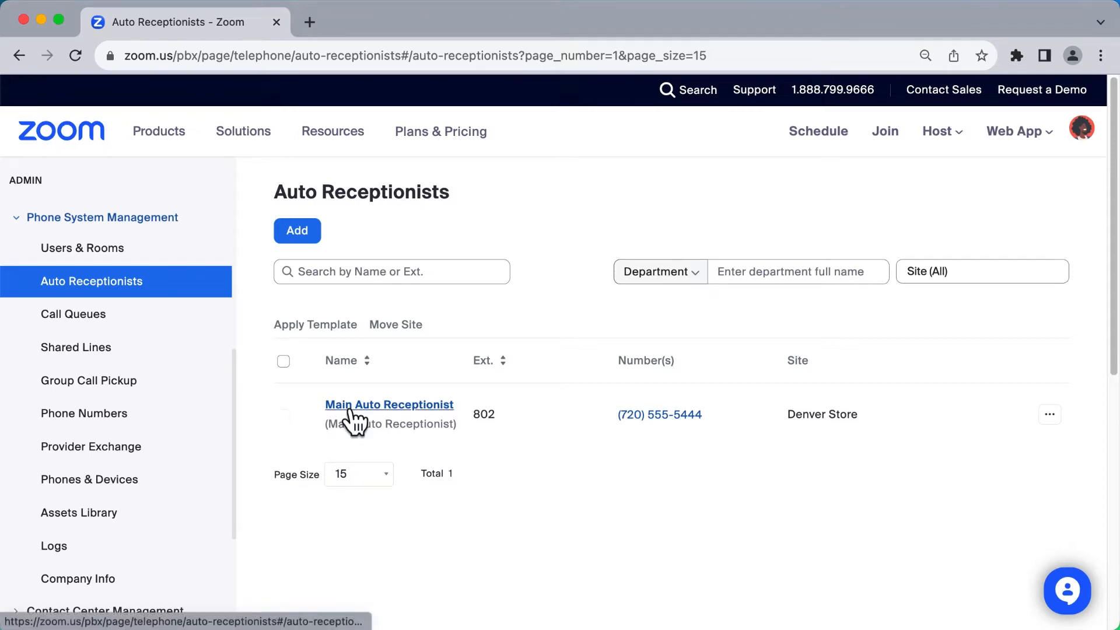
- Rename Main Auto Receptionist to 'Blossom Main Line' and save it
click(389, 404)
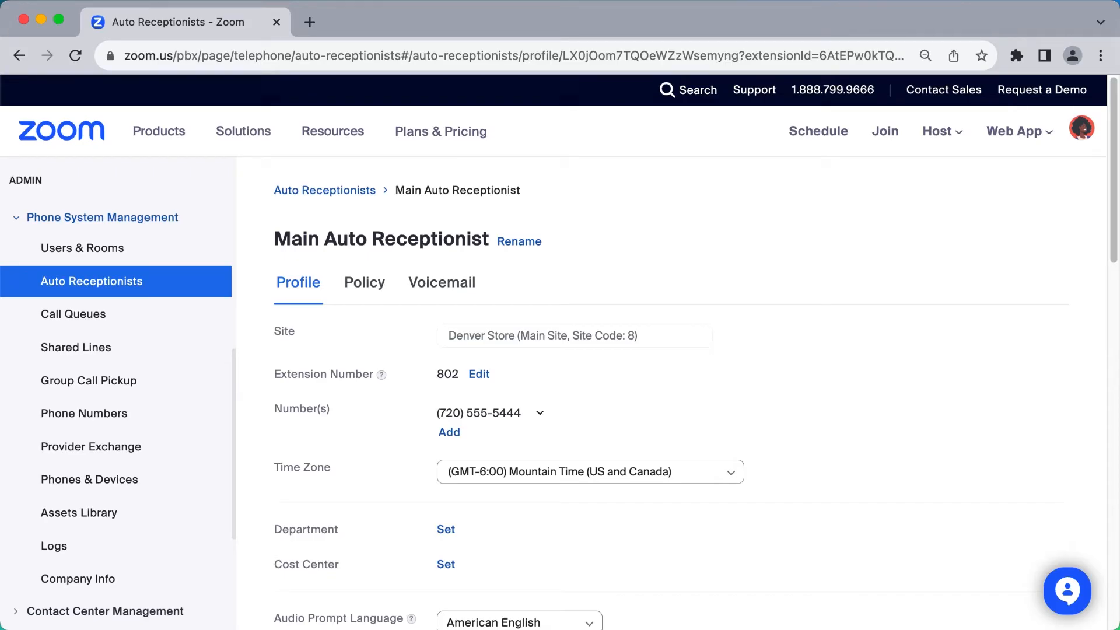
mouse_move(547, 264)
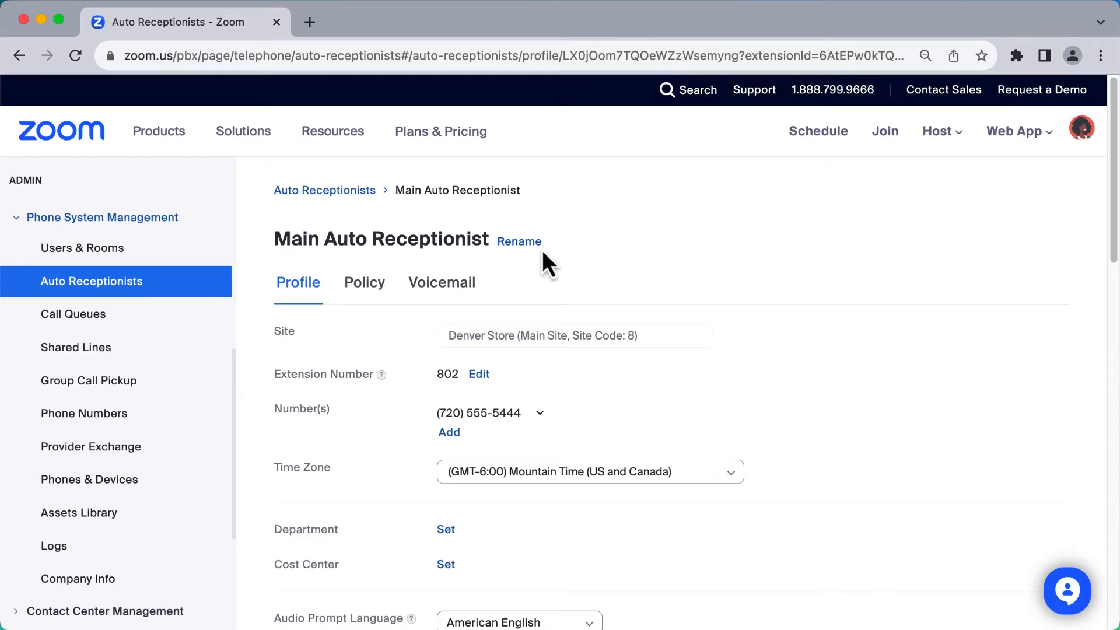
click(519, 242)
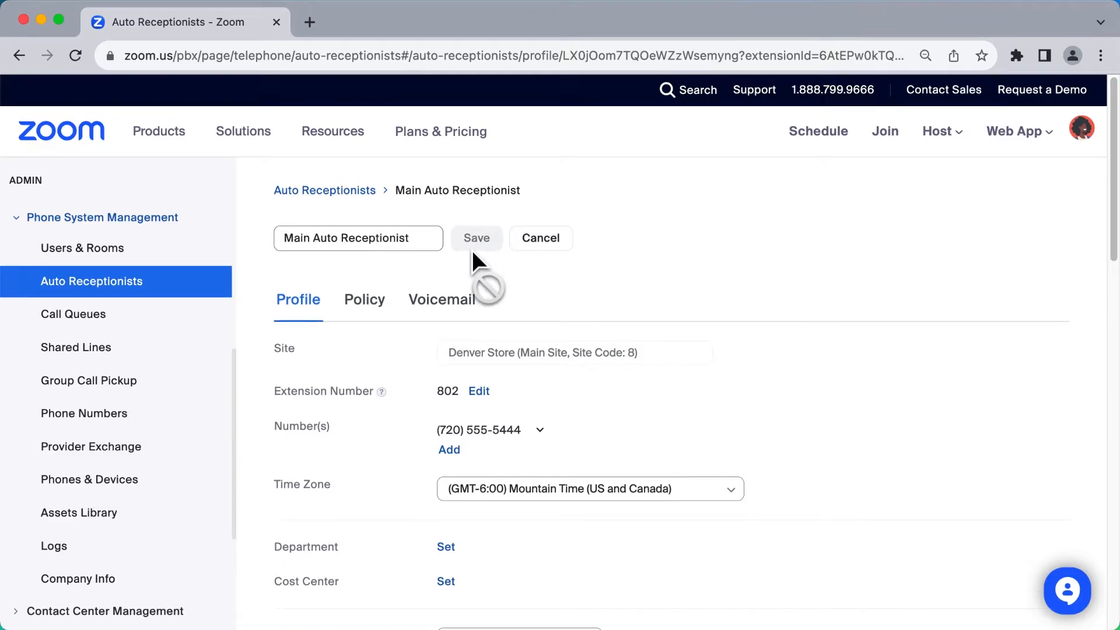
text(Blossom Main Line)
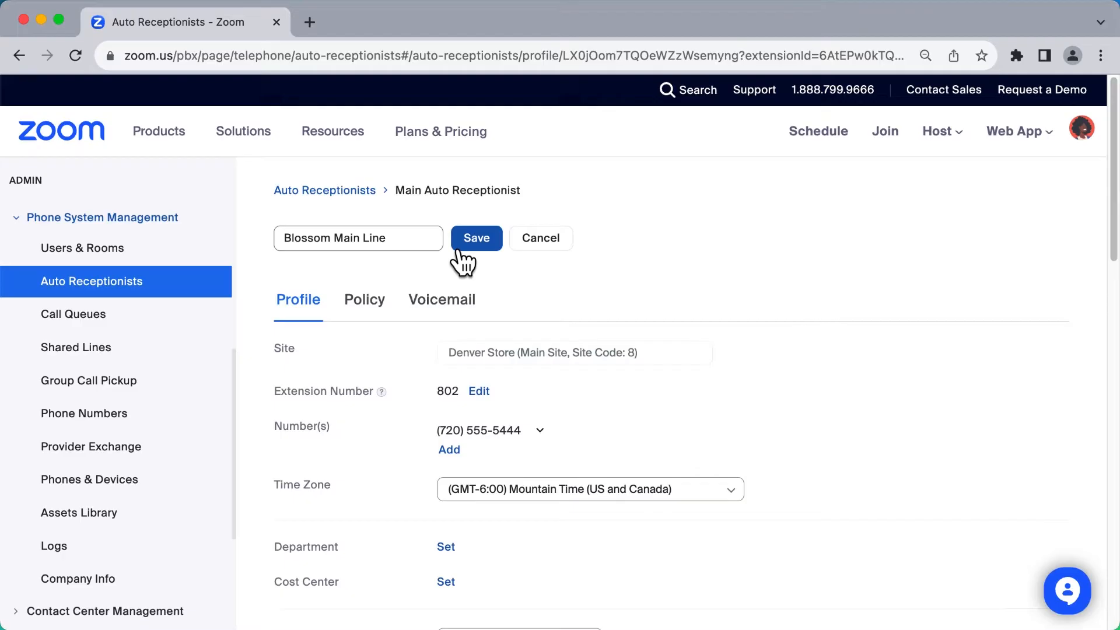
click(476, 239)
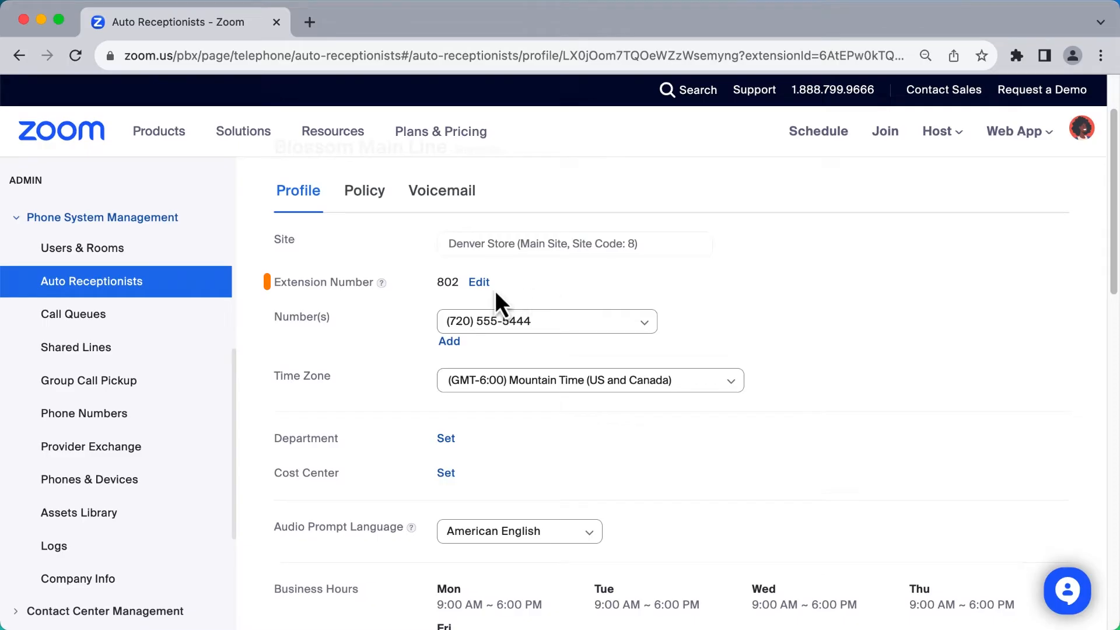
click(479, 281)
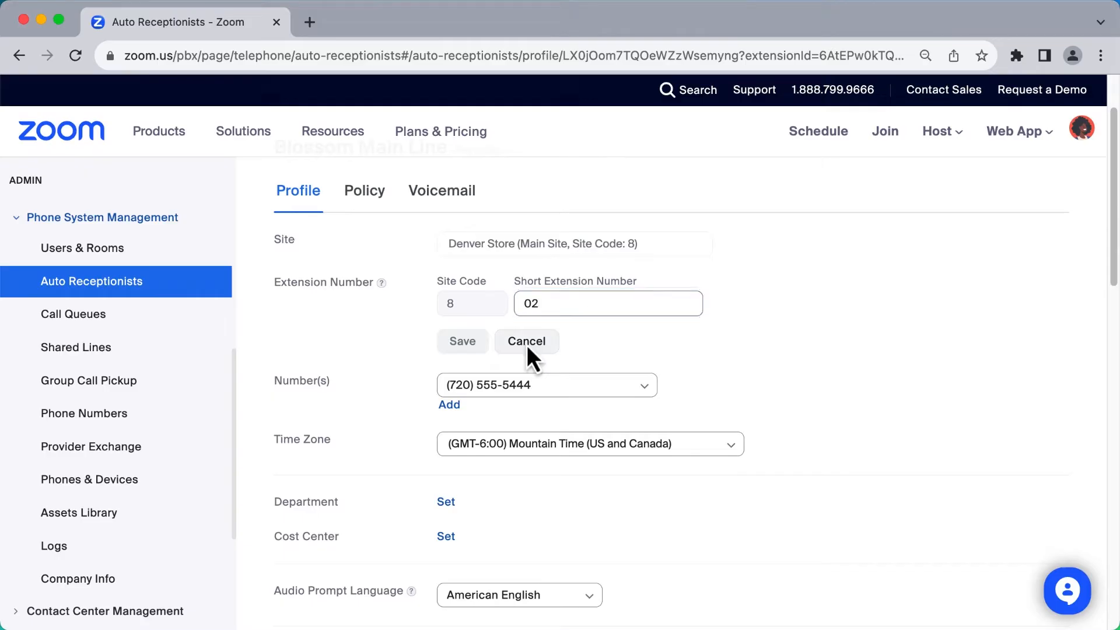
click(527, 341)
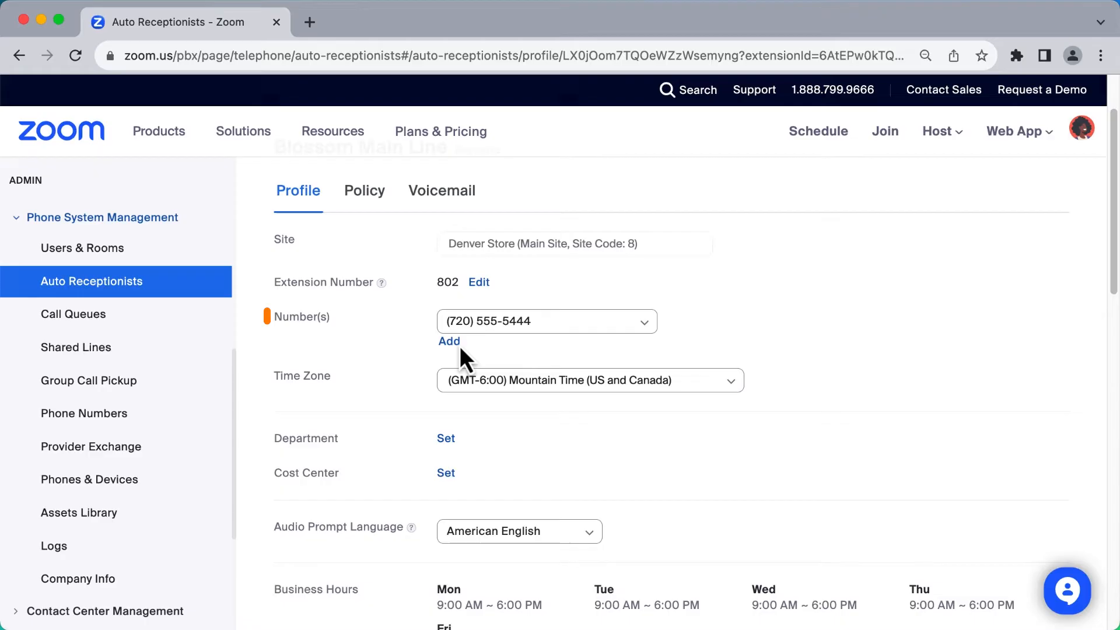
click(448, 341)
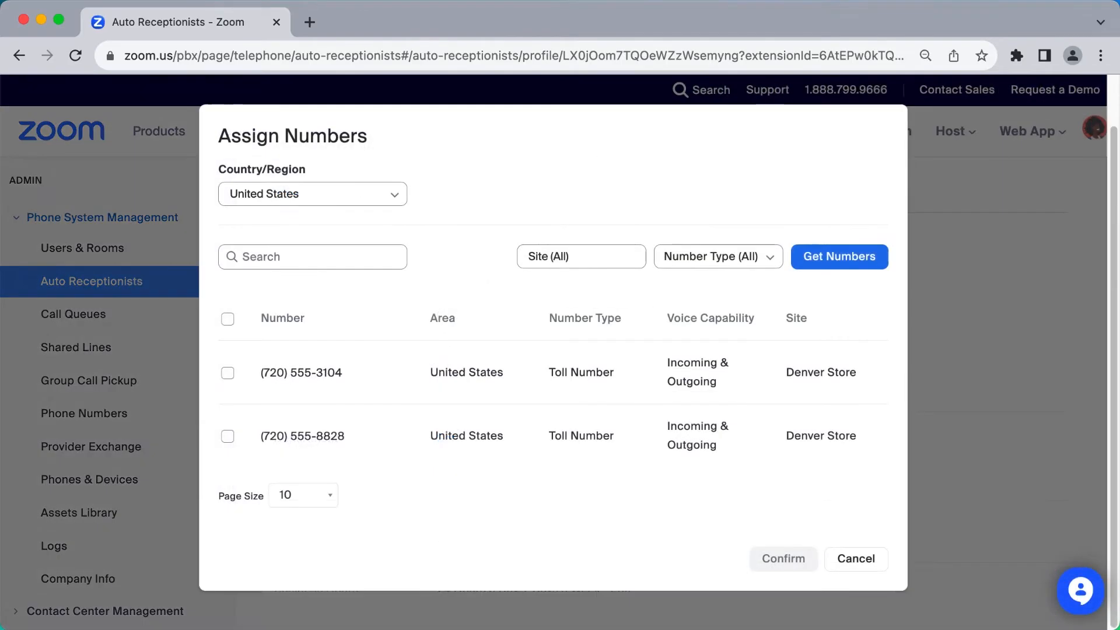
mouse_move(805, 532)
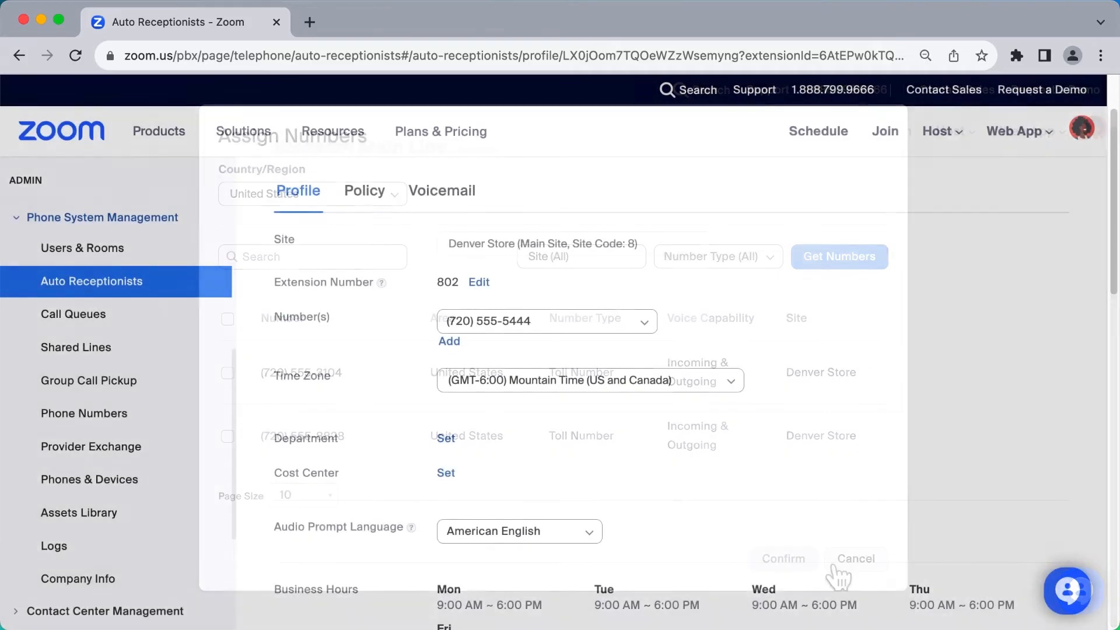
click(856, 559)
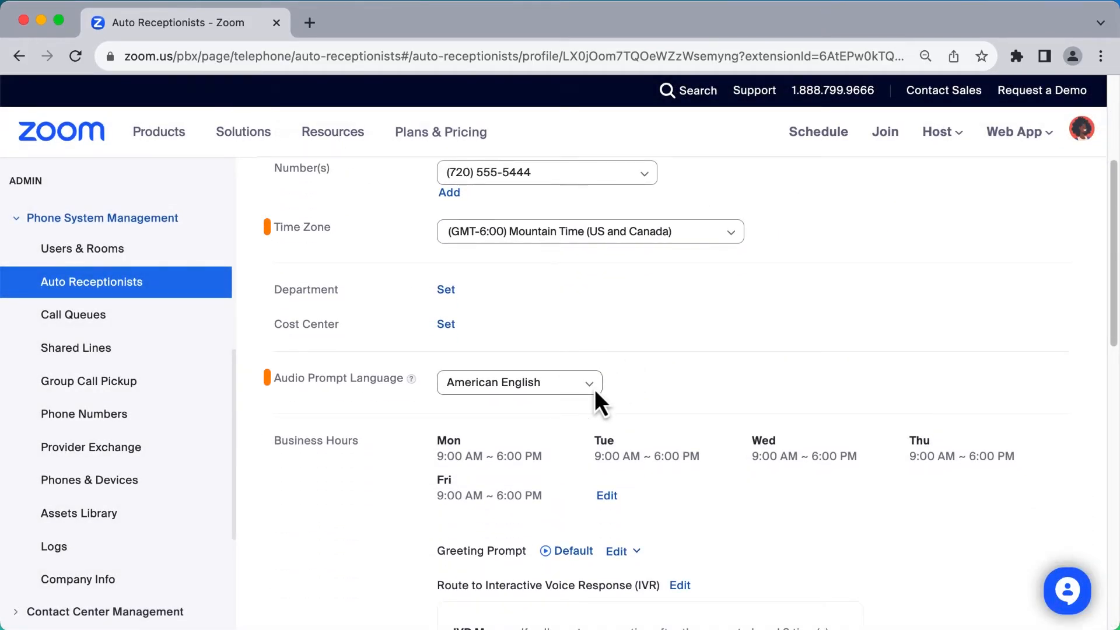
click(518, 382)
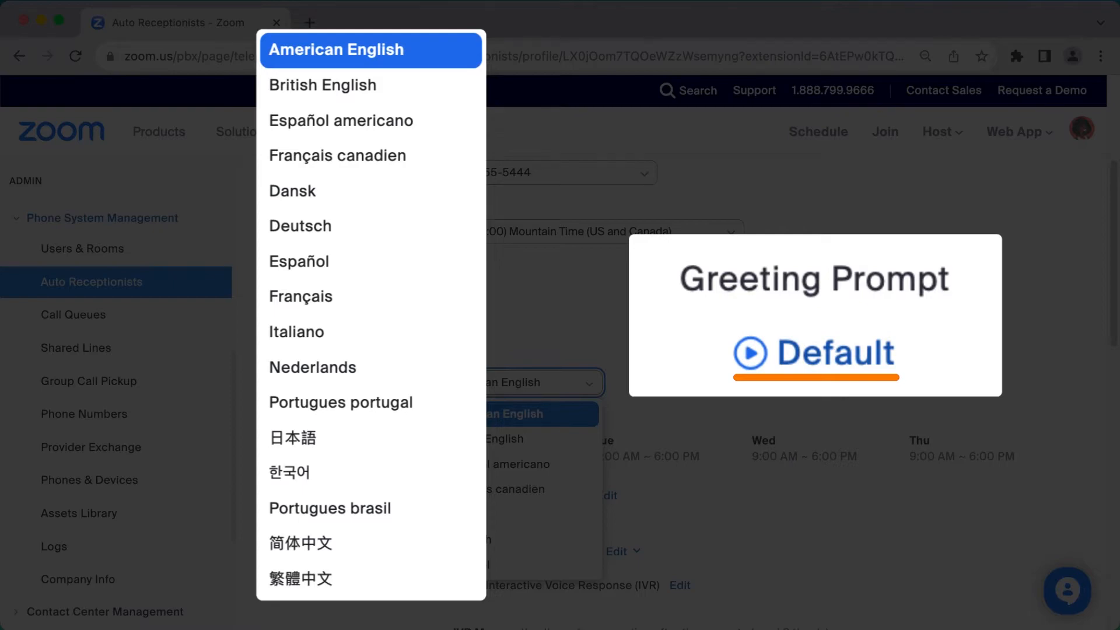
click(336, 49)
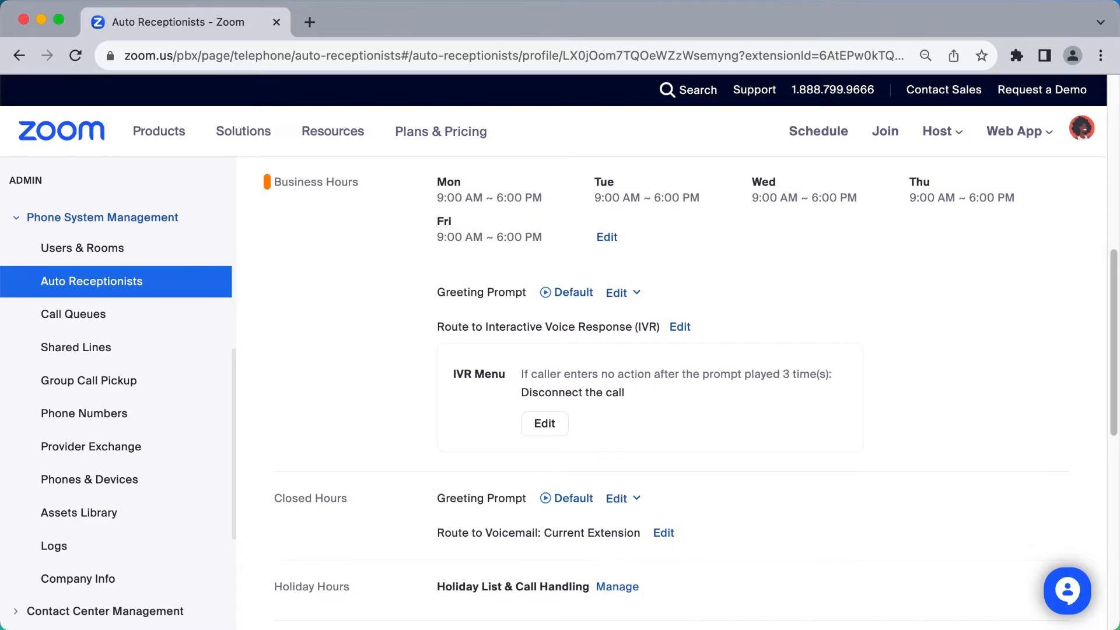
scroll(down, 3)
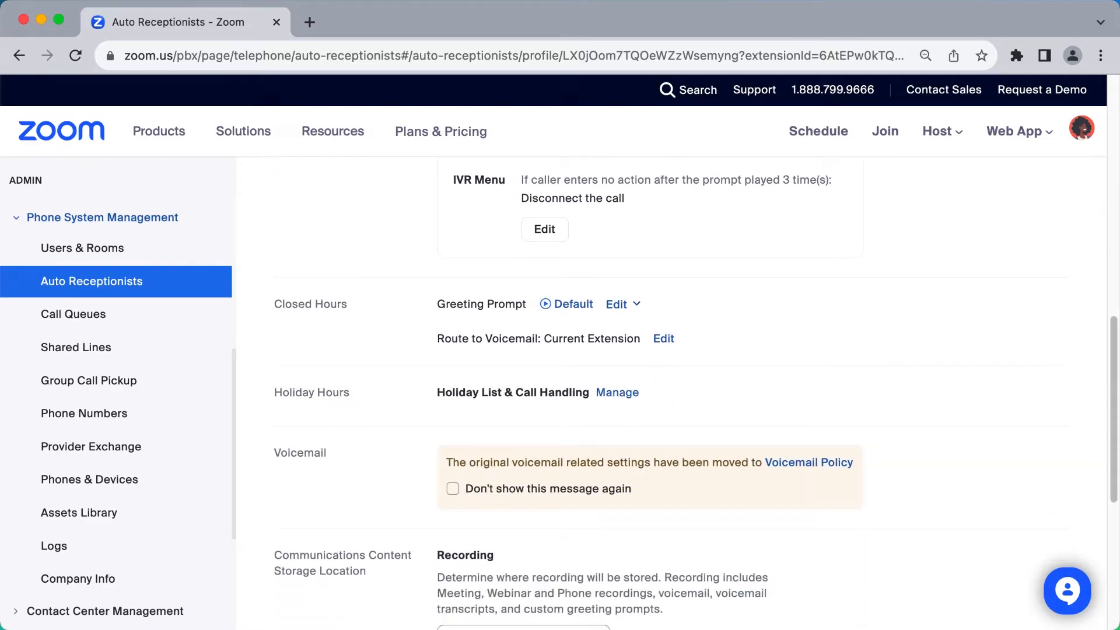
scroll(down, 3)
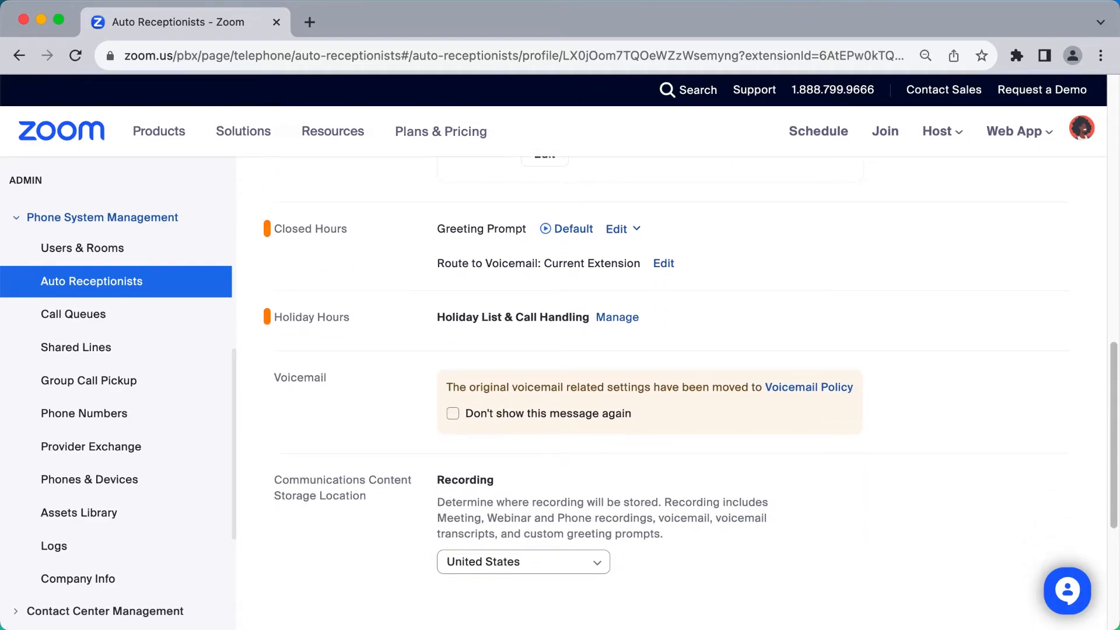
scroll(up, 3)
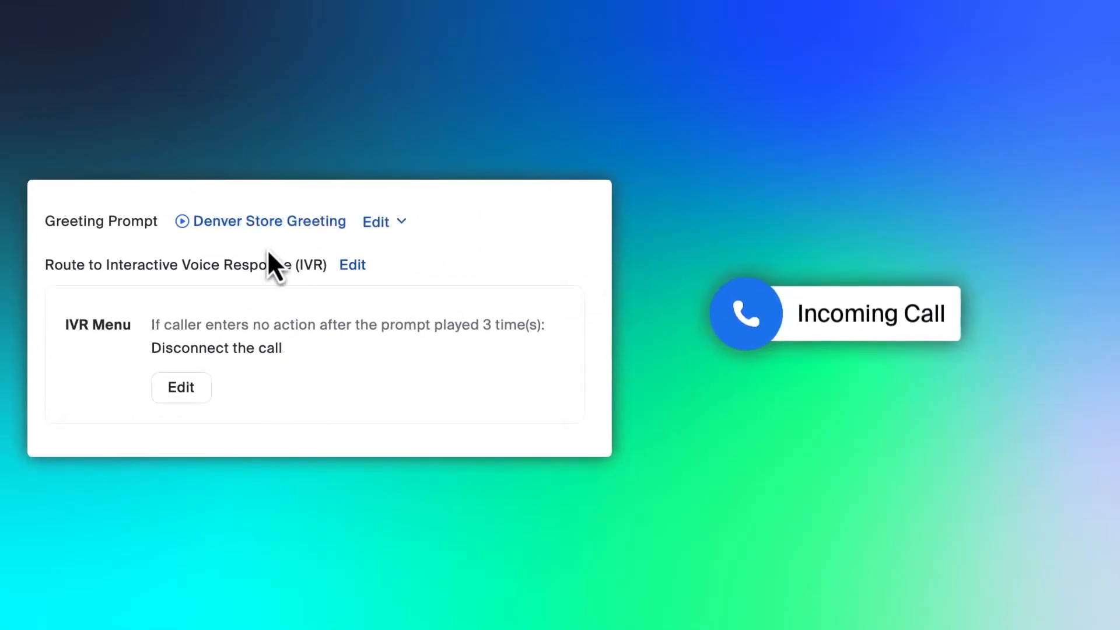
- Preview the business-hours greeting prompt, then start editing the IVR menu
click(182, 221)
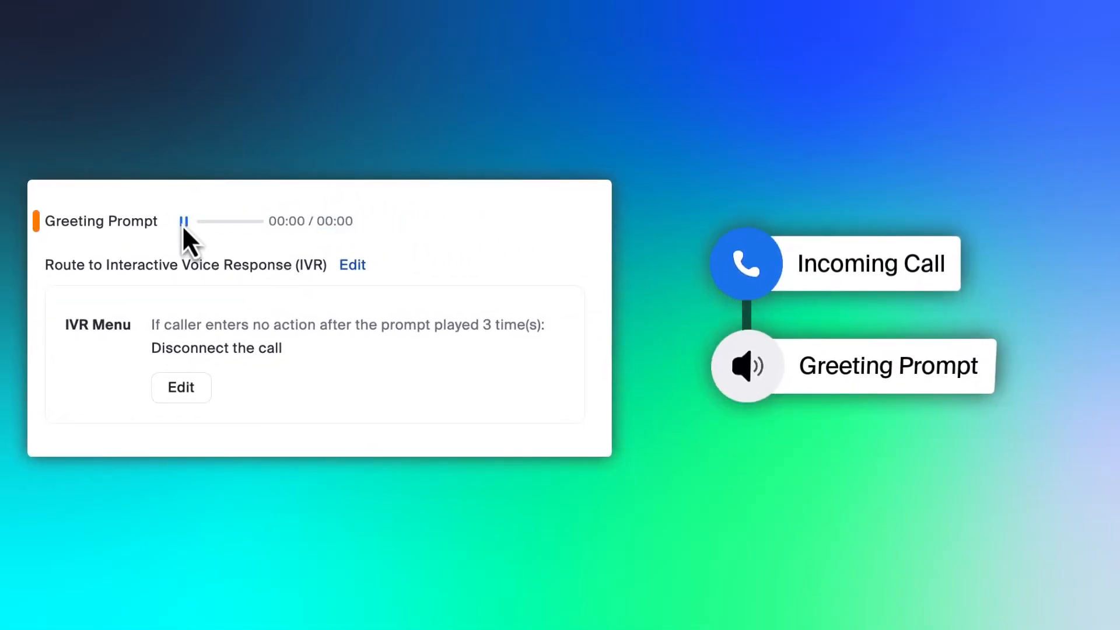
click(183, 221)
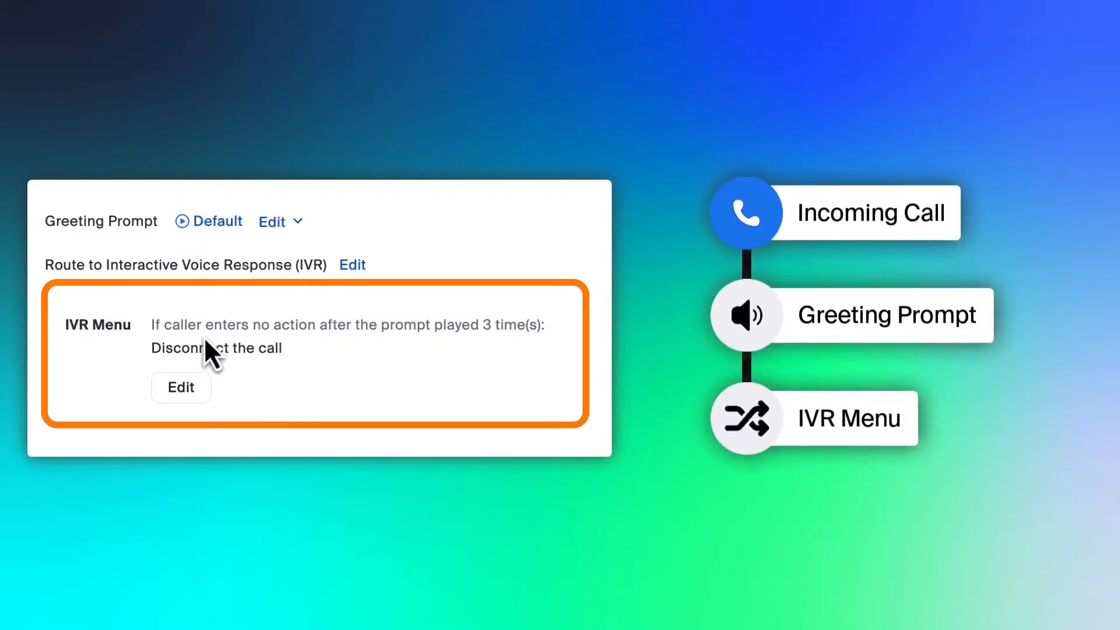
mouse_move(214, 411)
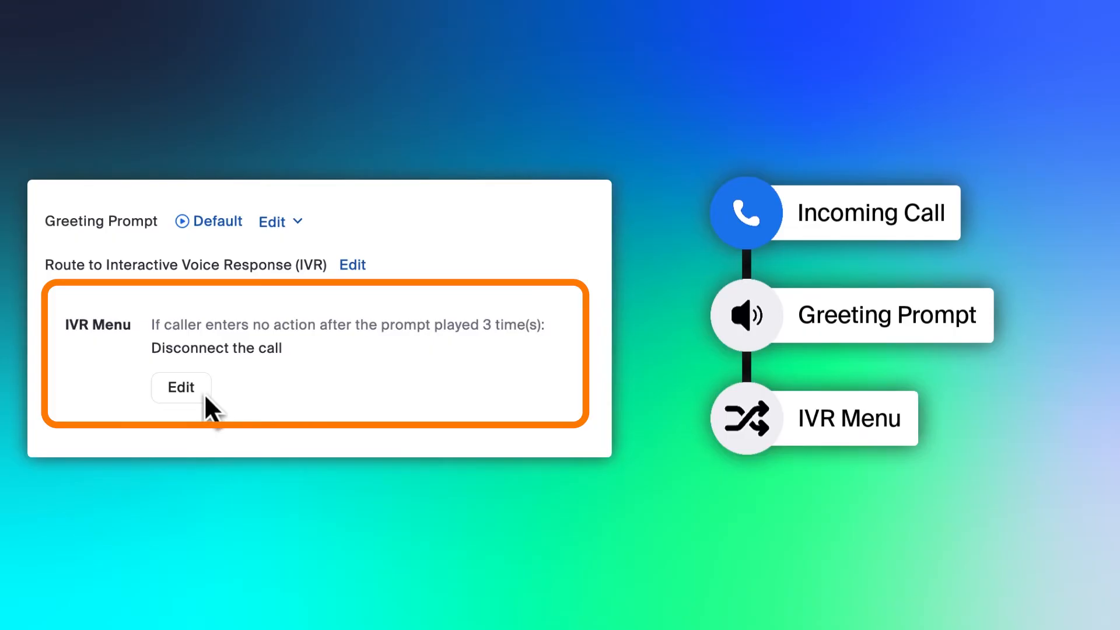
click(181, 387)
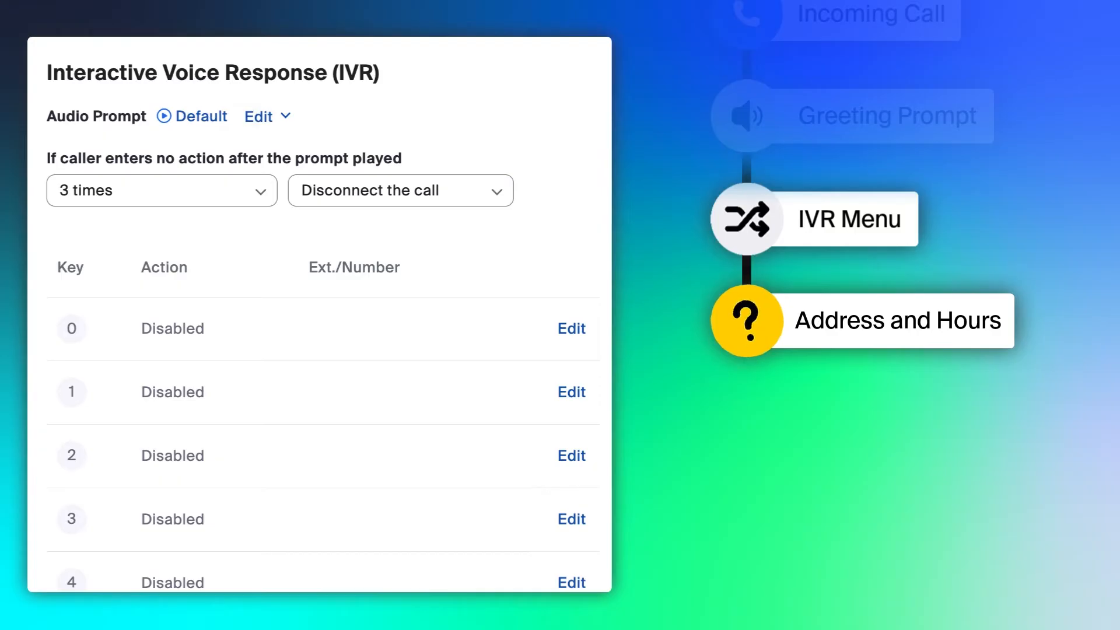
mouse_move(464, 457)
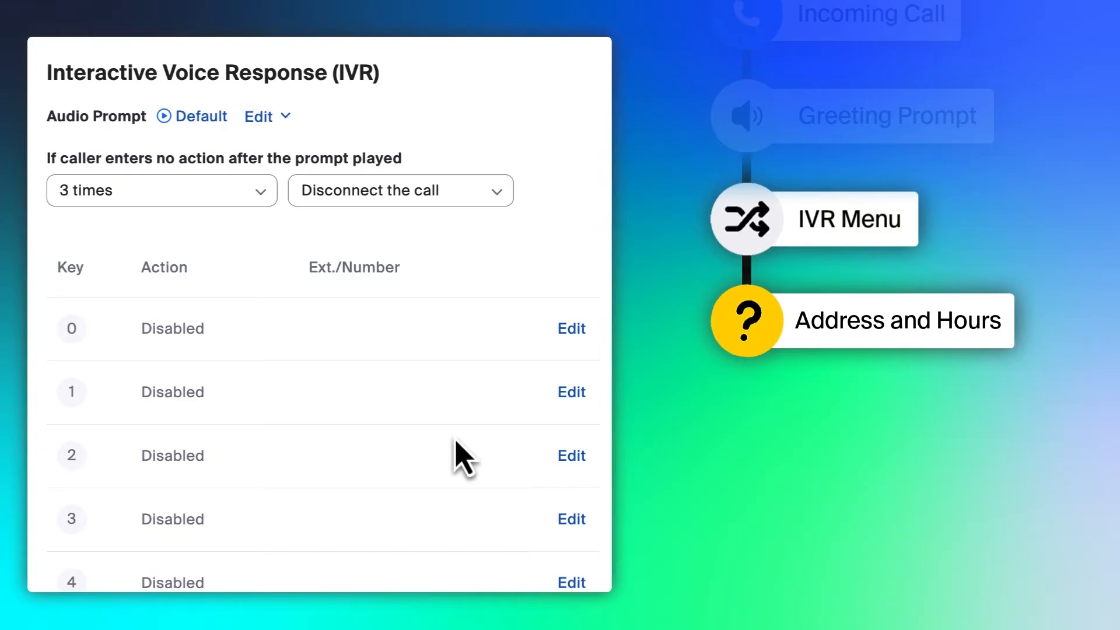
mouse_move(572, 391)
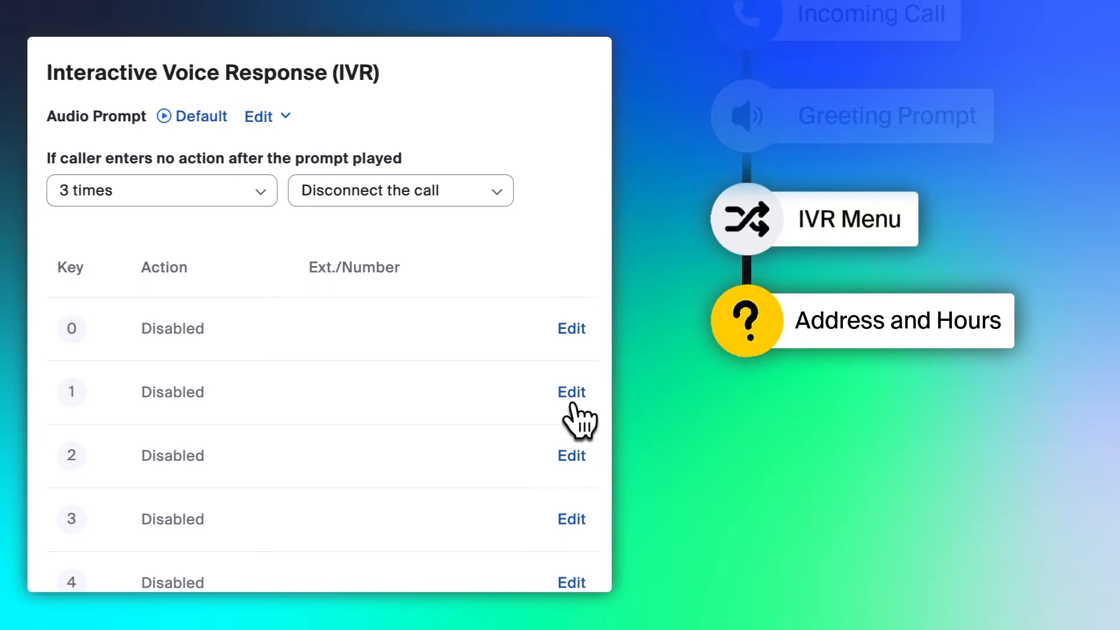
- Check key 1's Action options, then go to the Auto Receptionists list
click(570, 391)
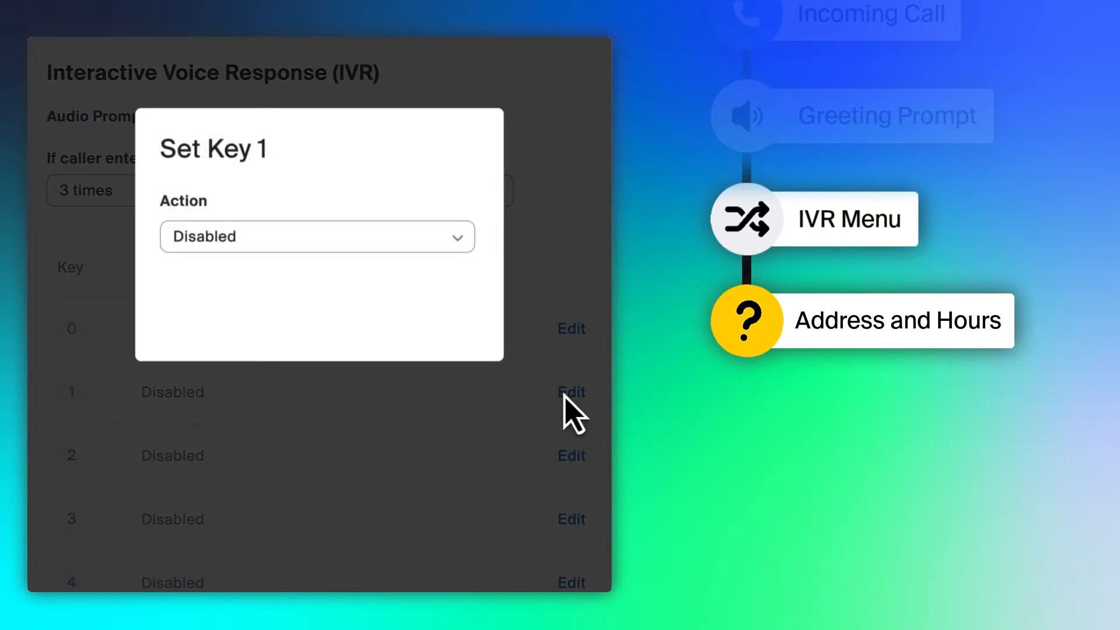
click(316, 236)
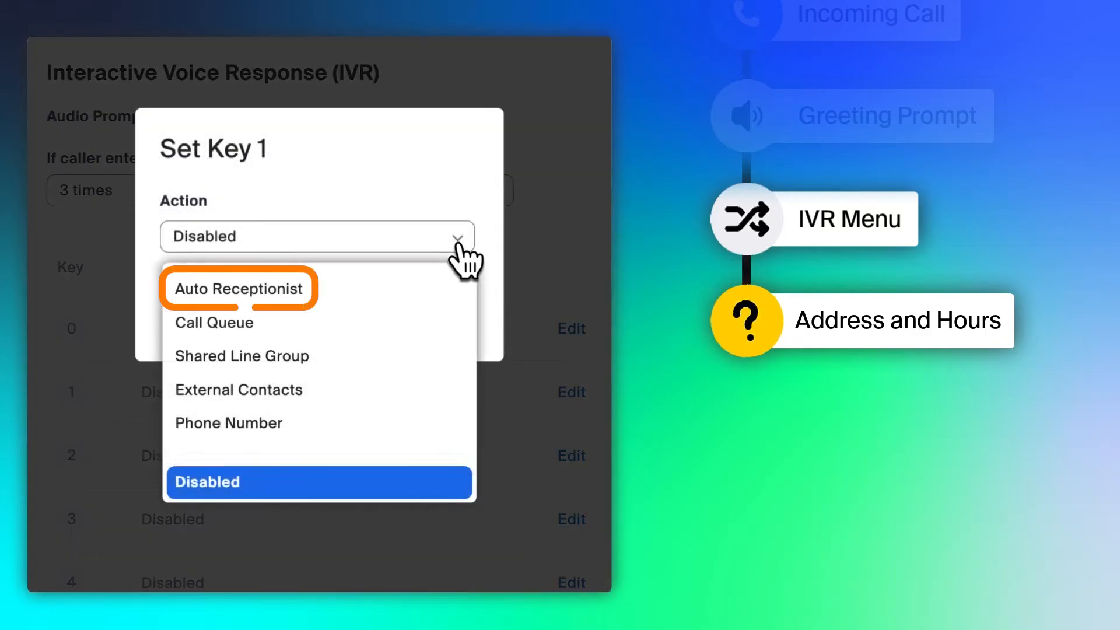
click(239, 289)
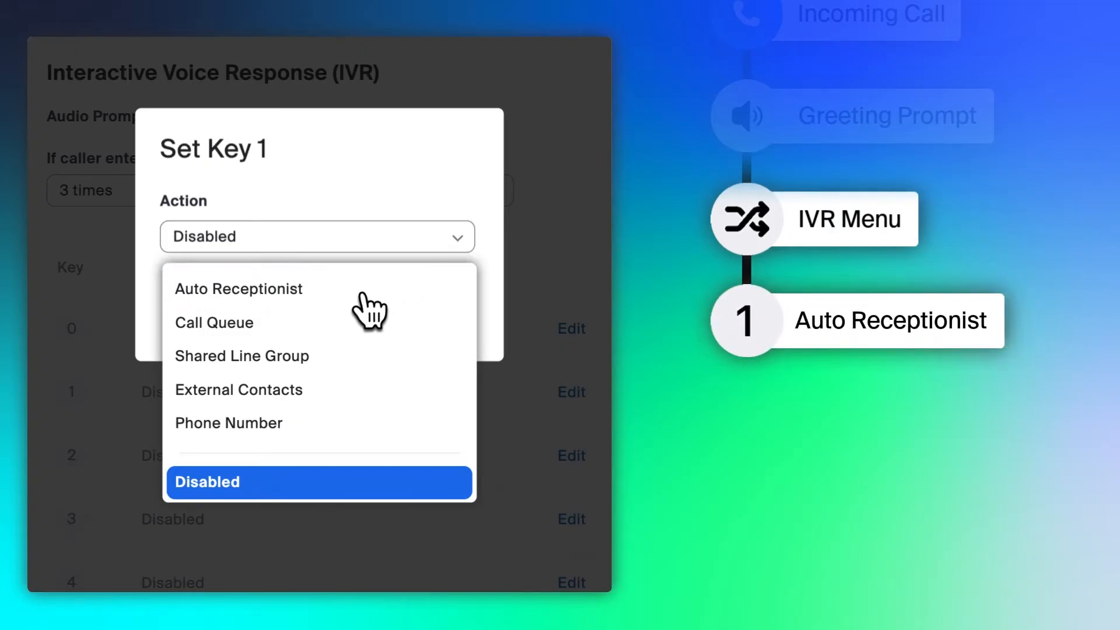
click(238, 288)
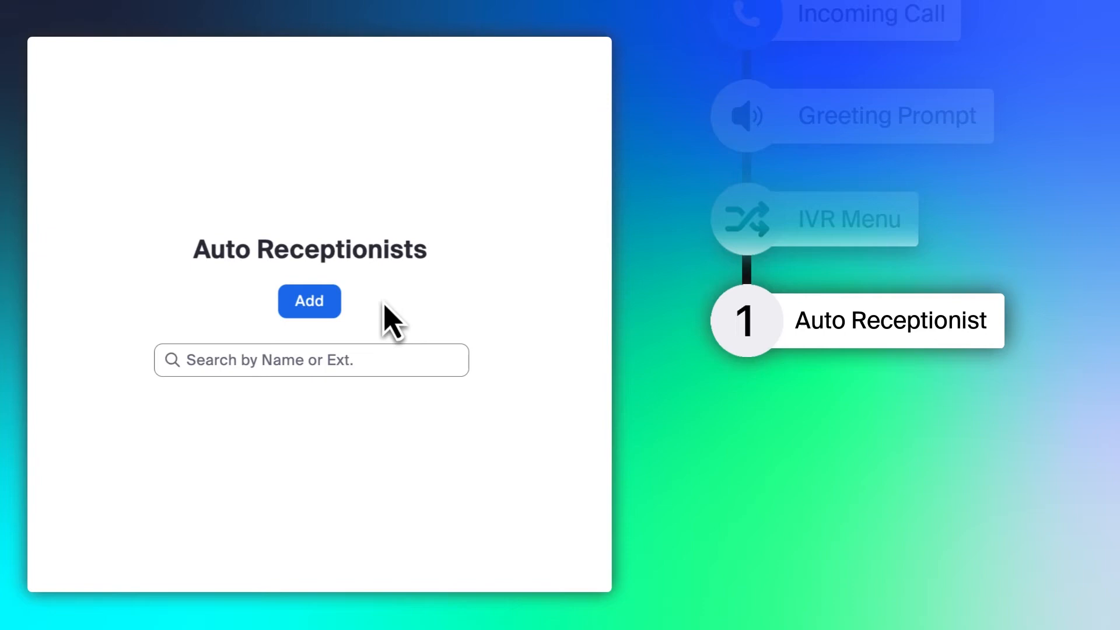
- Add and save a 'Denver Address and Hours' auto receptionist, then preview its greeting
click(308, 301)
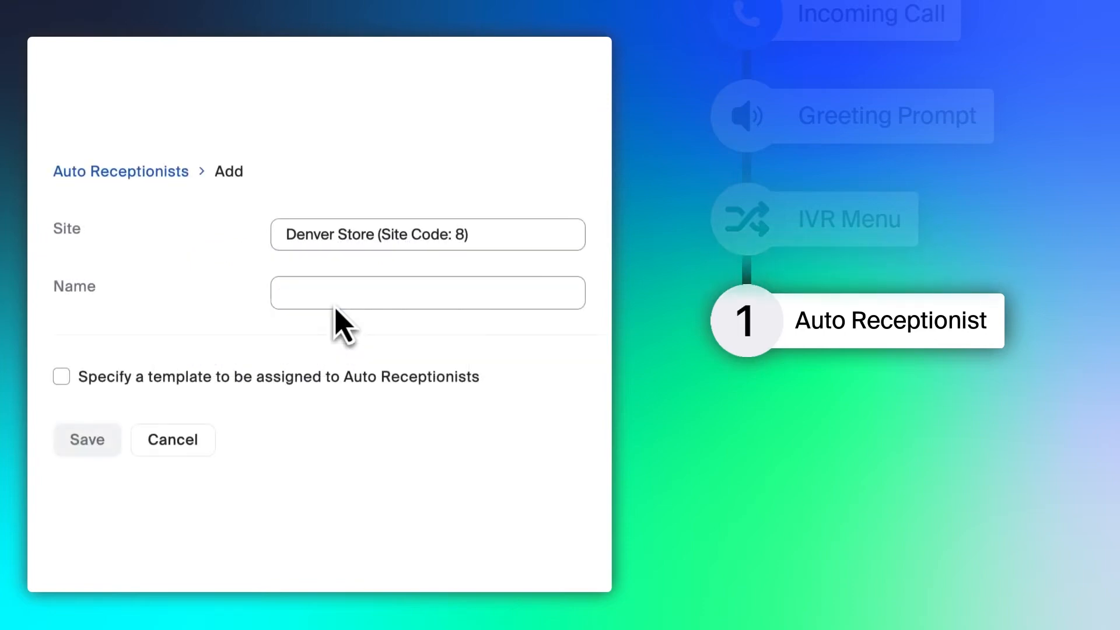
text(Denver Address and Hours)
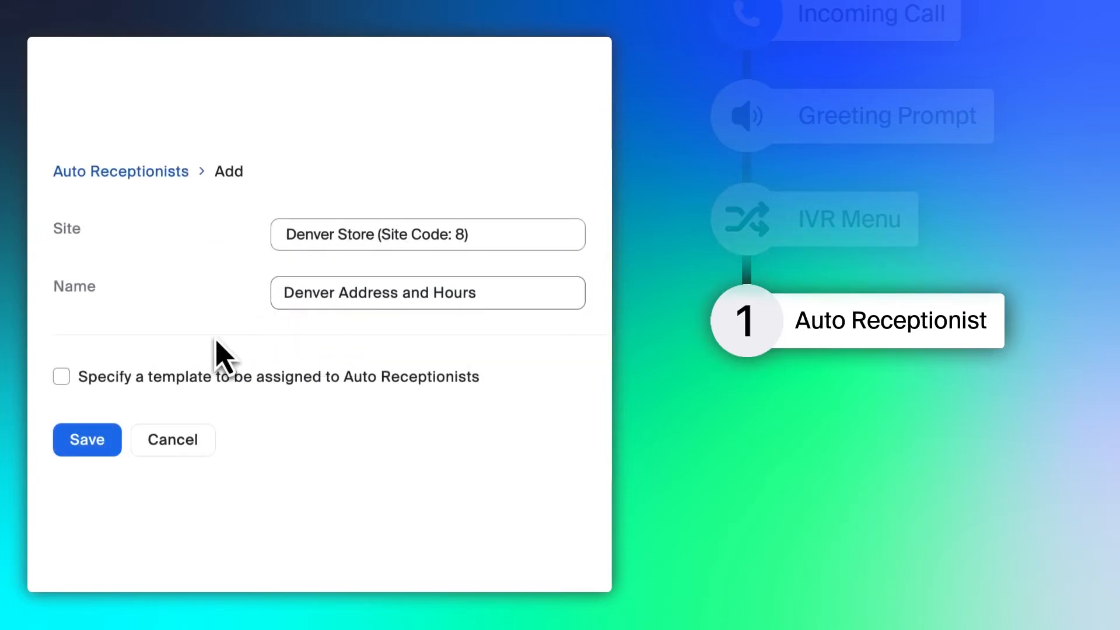
click(86, 440)
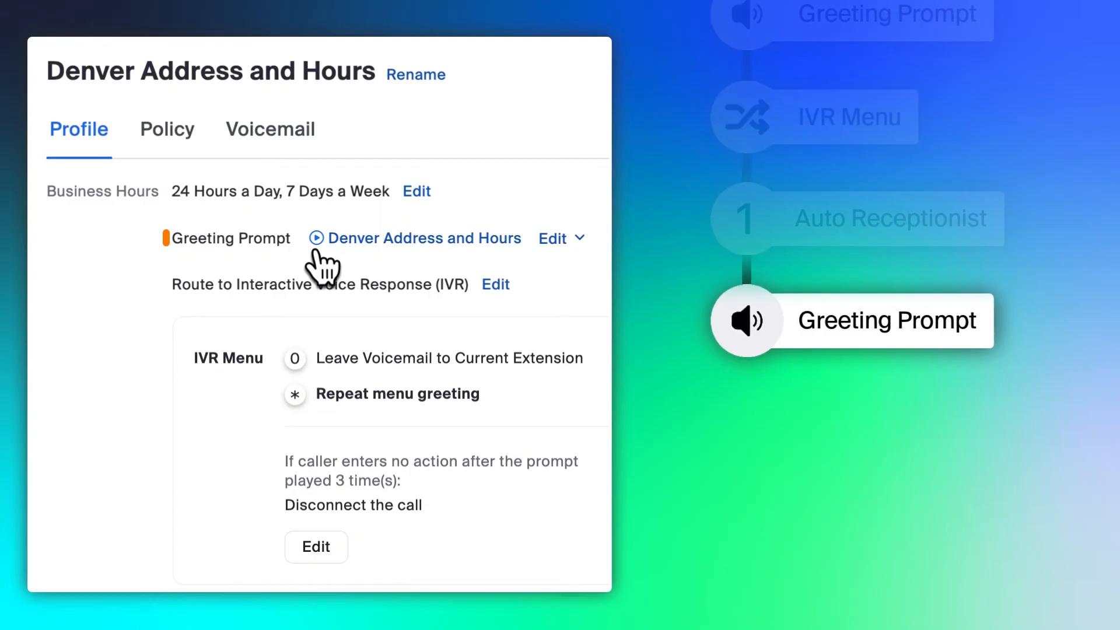
click(316, 238)
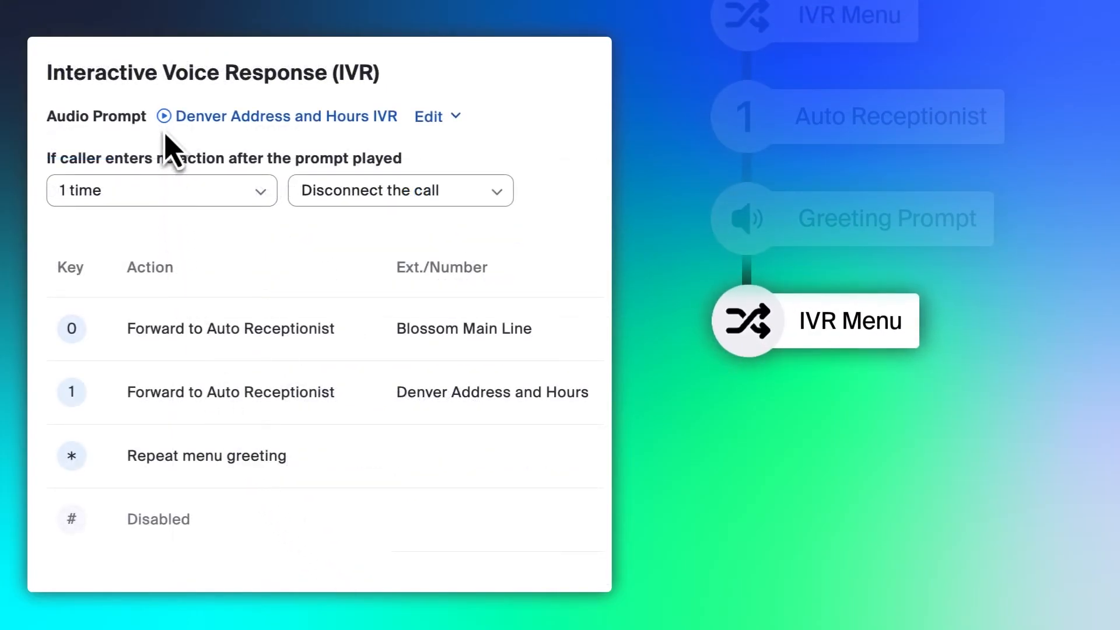
- Go back to the primary IVR menu to edit key 1's action
click(163, 116)
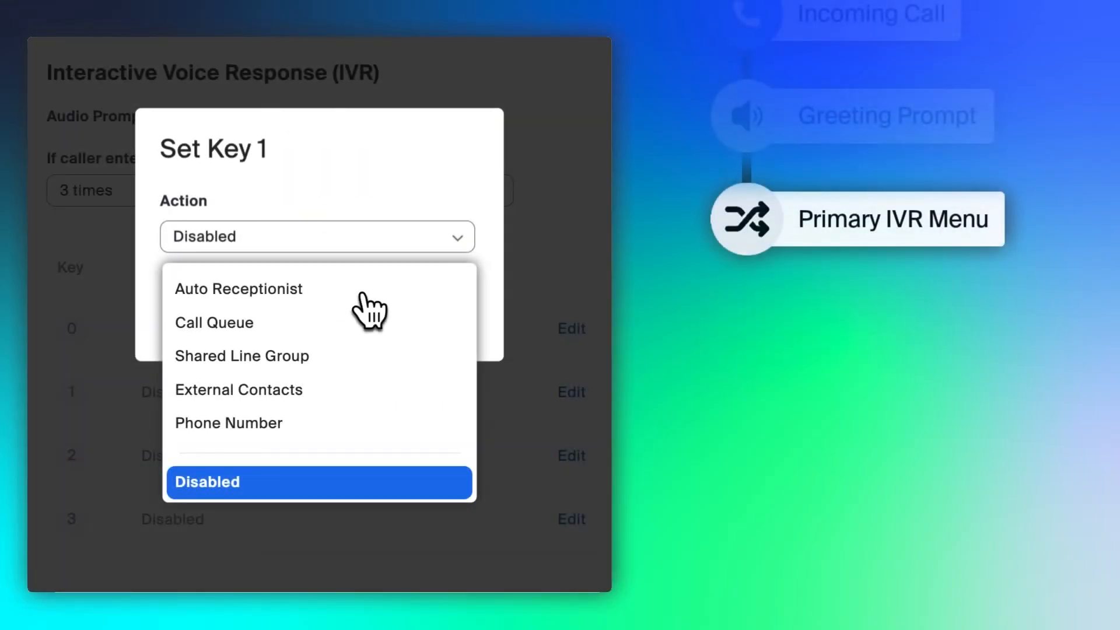
- Forward key 1 to the Denver Address and Hours auto receptionist and save
click(239, 289)
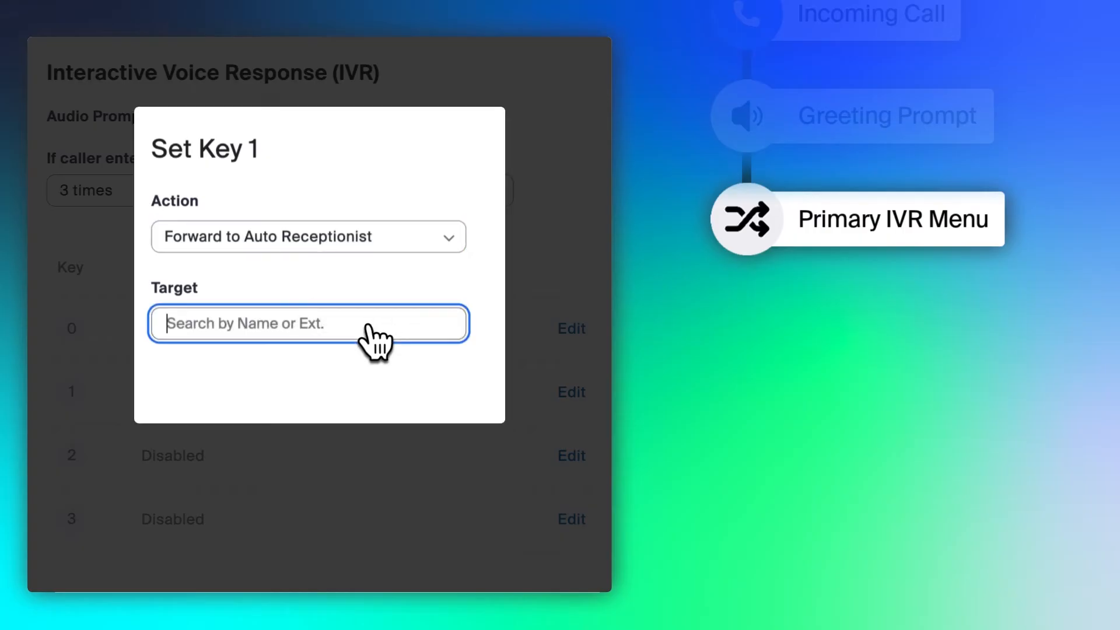
click(308, 323)
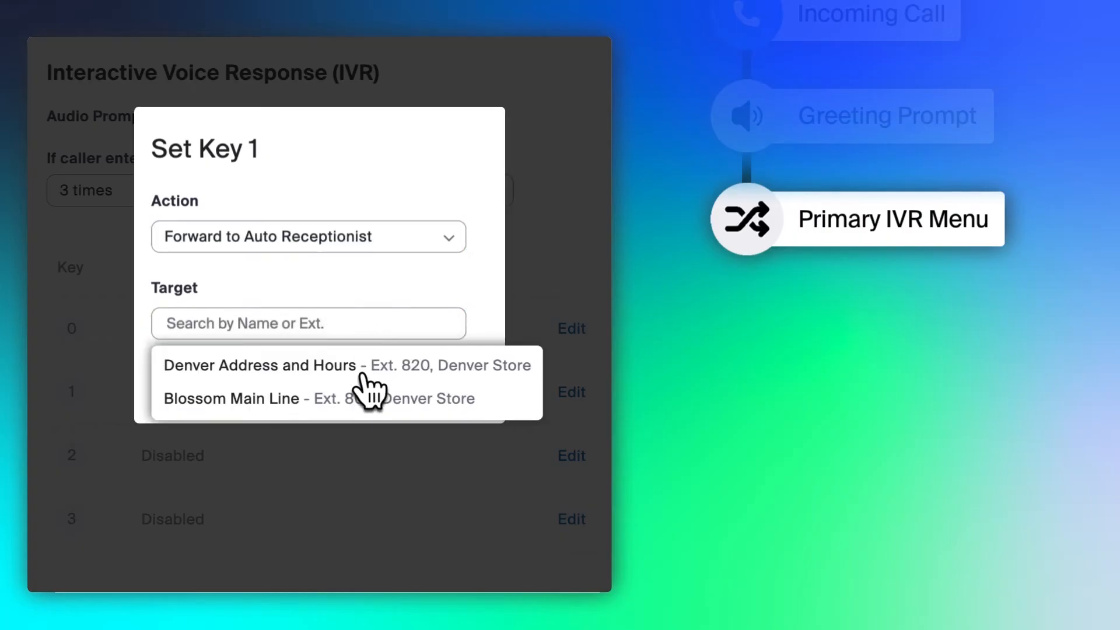
click(260, 365)
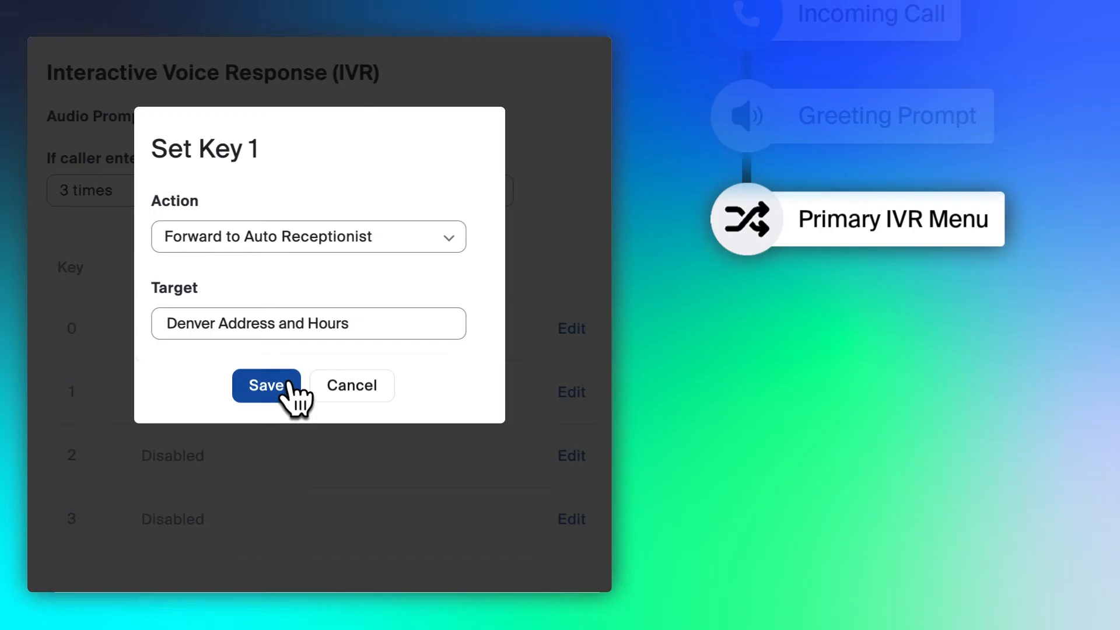
click(267, 386)
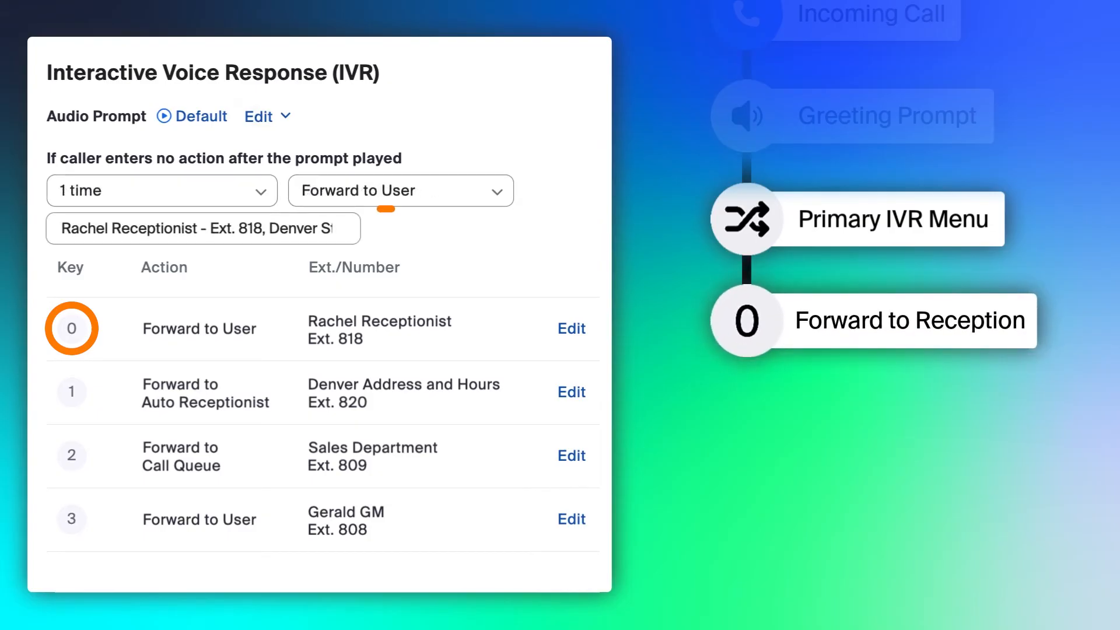
- Switch the IVR menu's audio prompt to the Denver IVR Menu recording
click(400, 190)
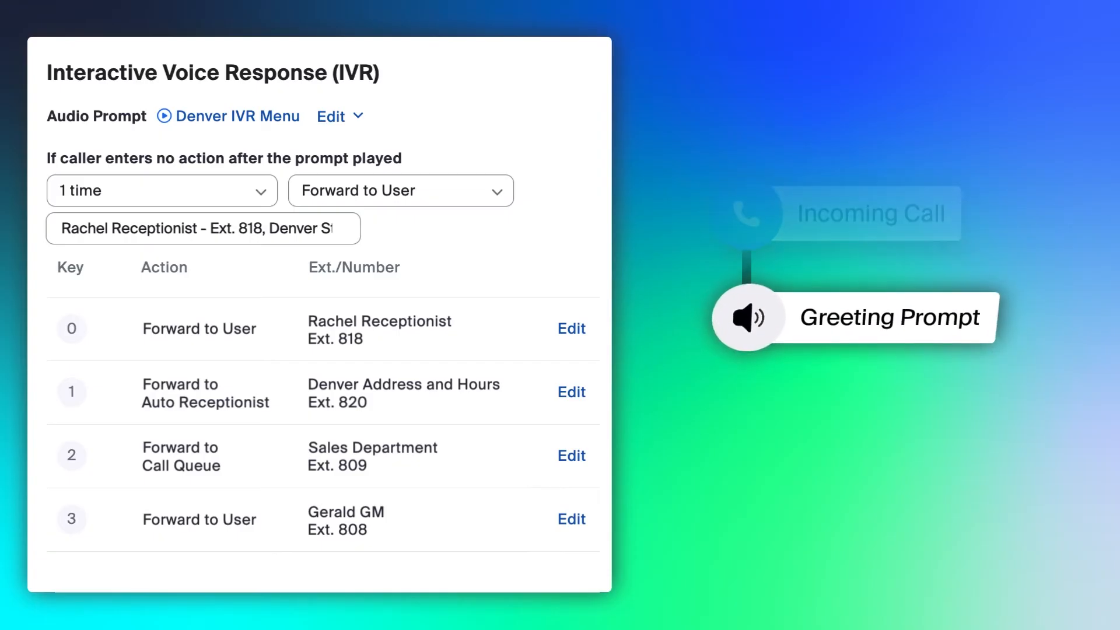
click(164, 115)
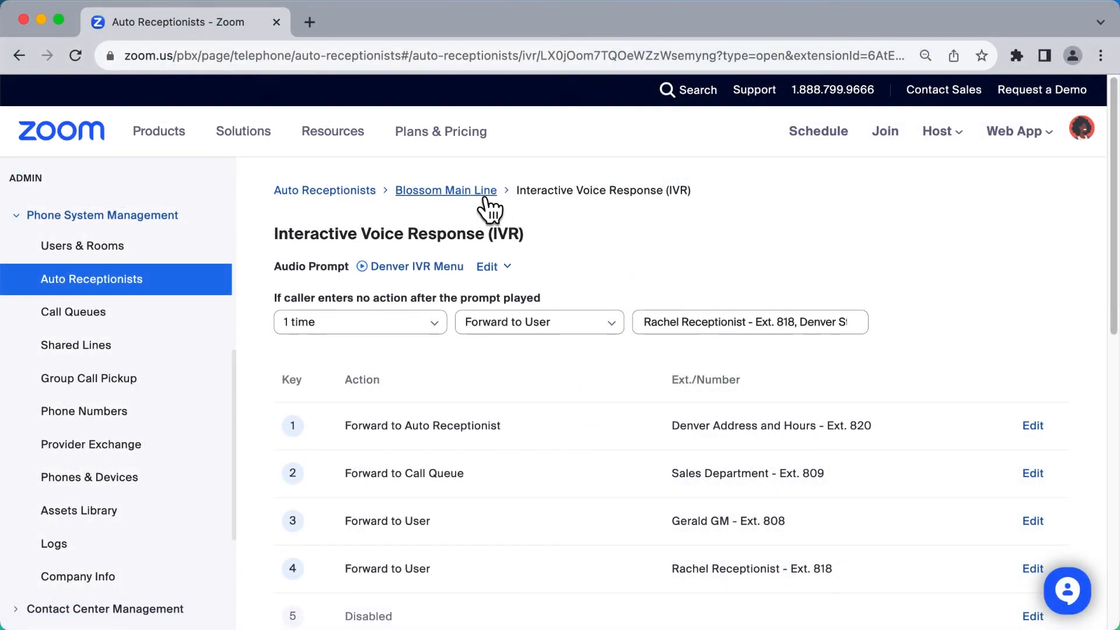
- Go back to the Blossom Main Line profile and scroll to Closed Hours
click(446, 190)
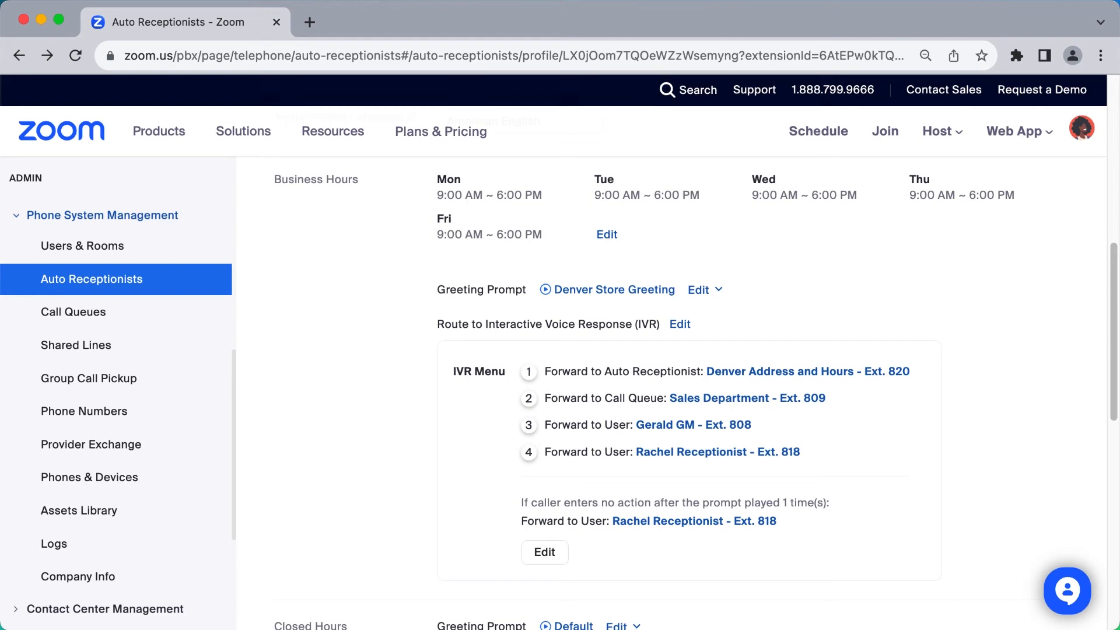
scroll(down, 3)
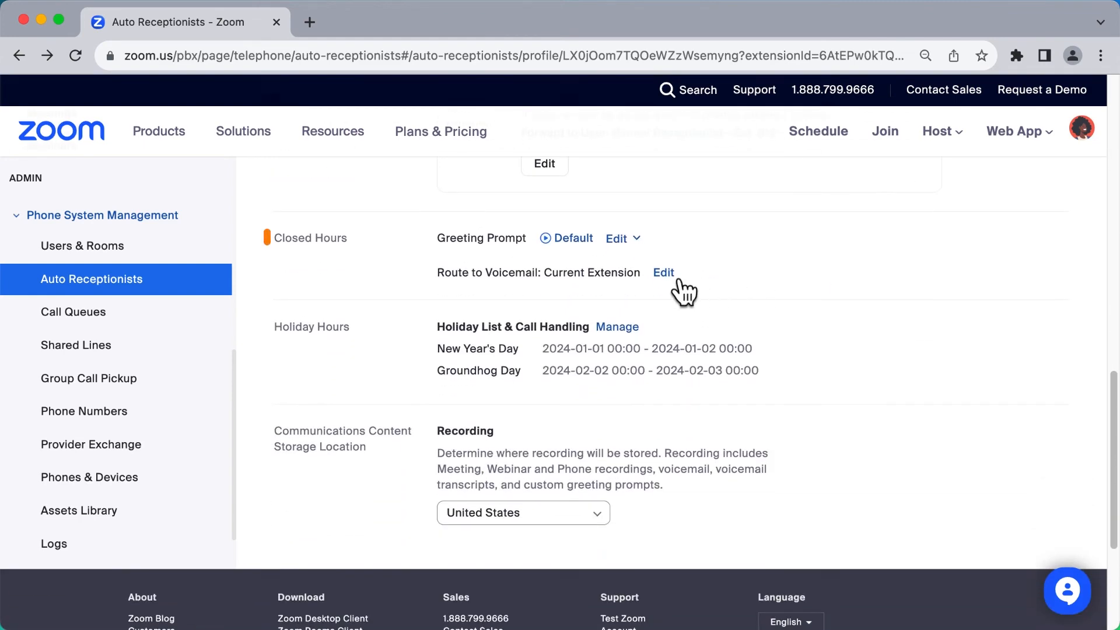
click(663, 272)
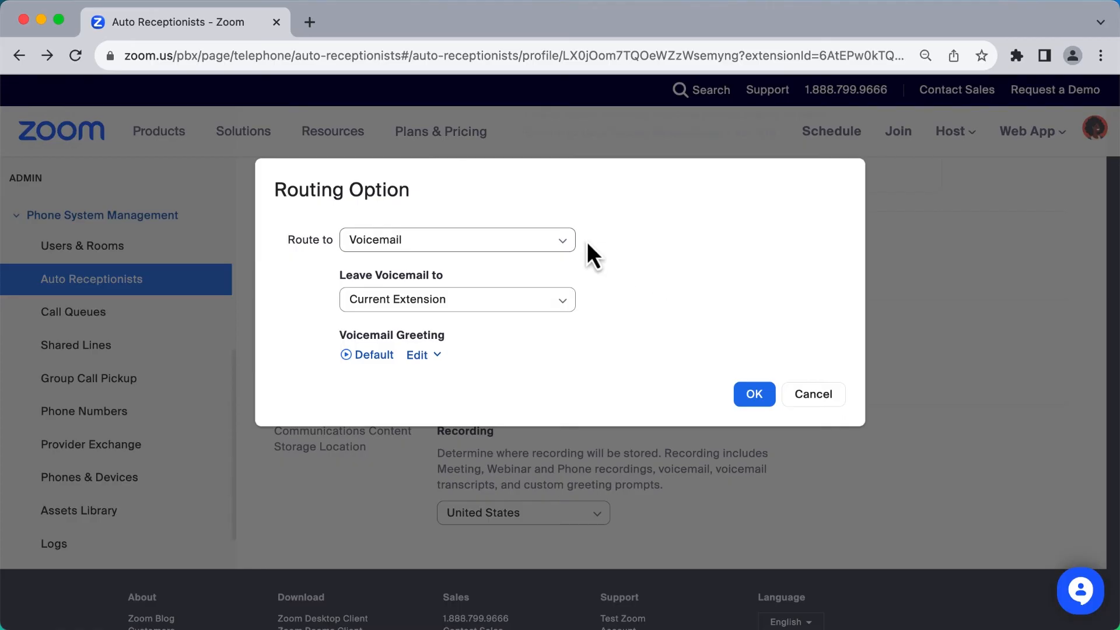
click(456, 239)
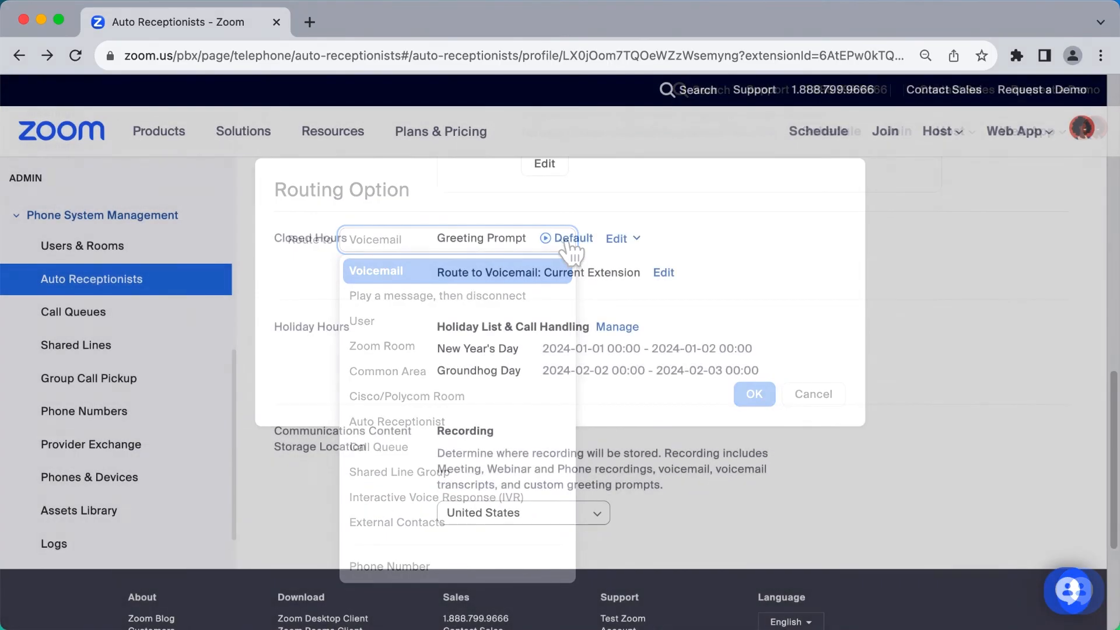
click(754, 394)
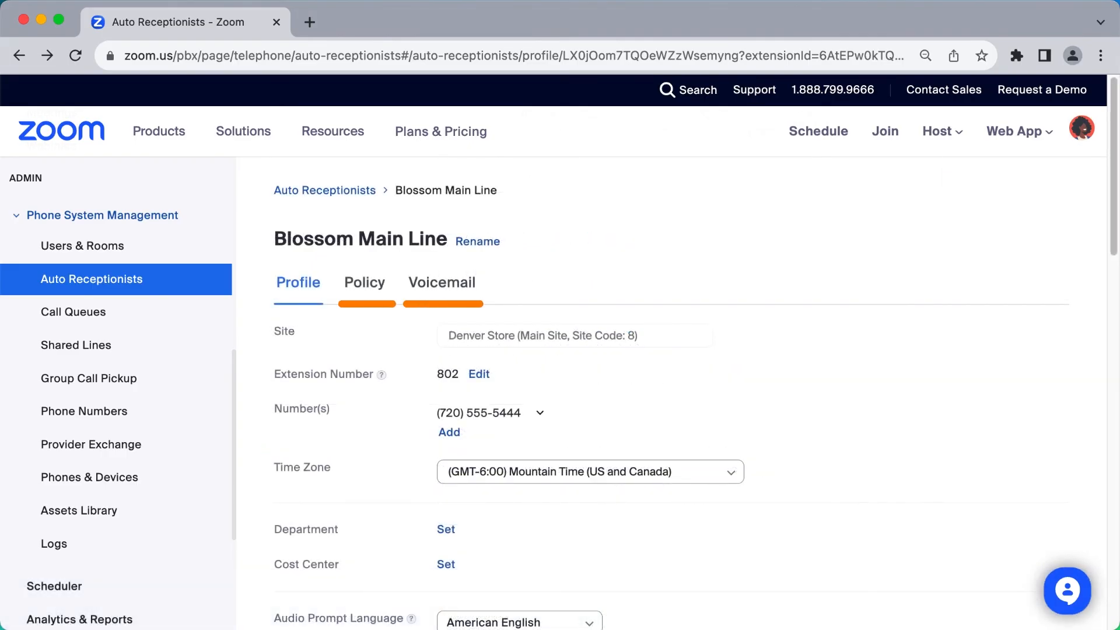
mouse_move(384, 346)
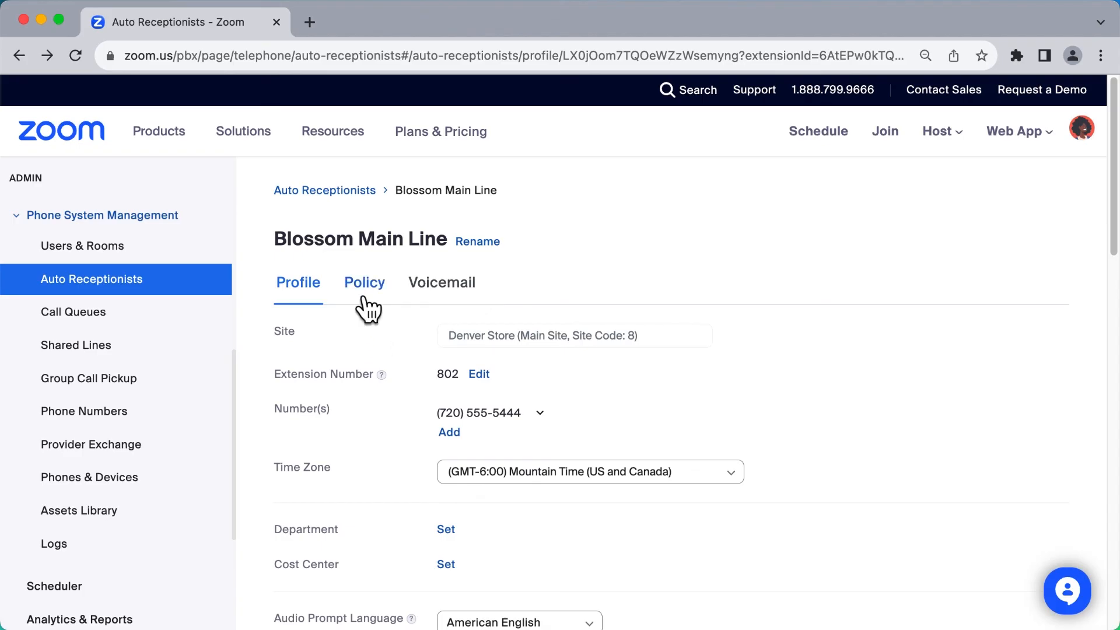
- Review Blossom Main Line's voicemail policy, then view its received voicemails
click(364, 281)
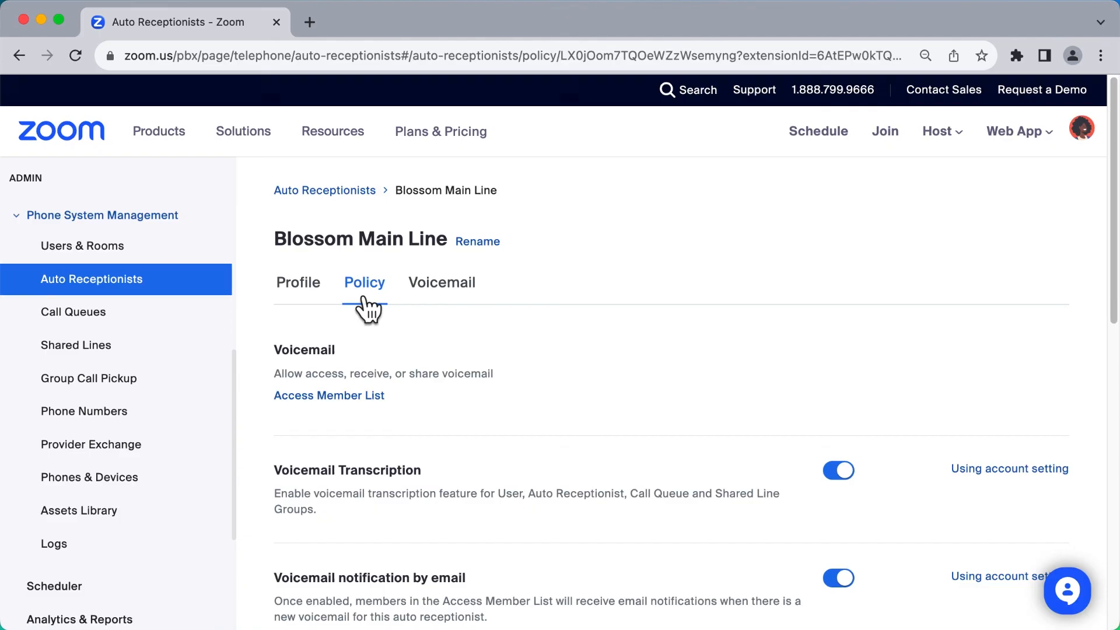
click(364, 283)
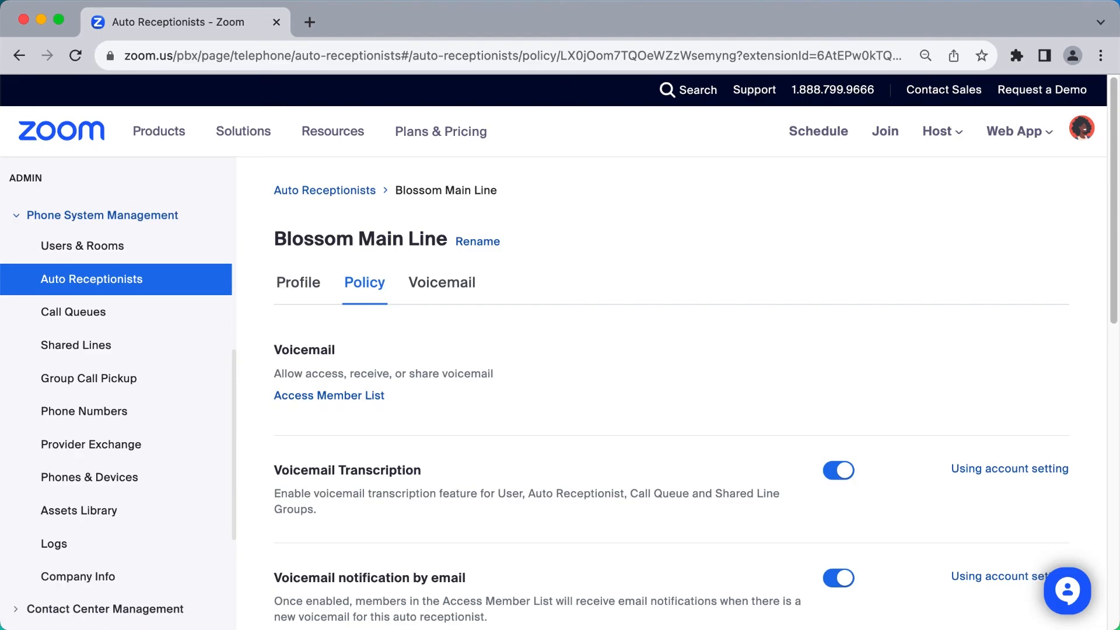
scroll(down, 3)
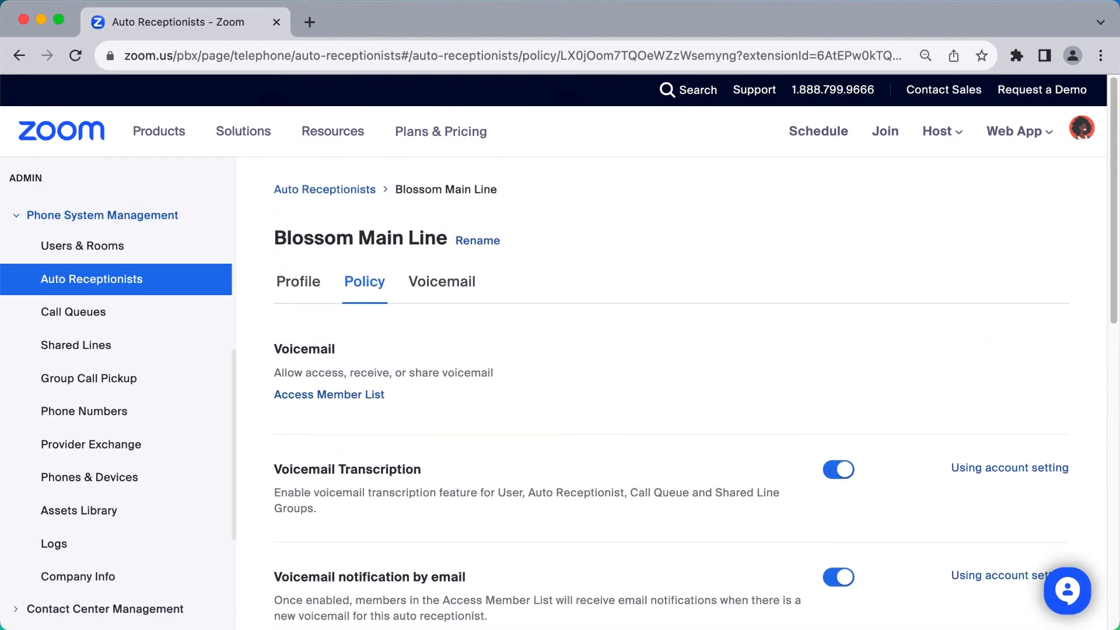
mouse_move(496, 306)
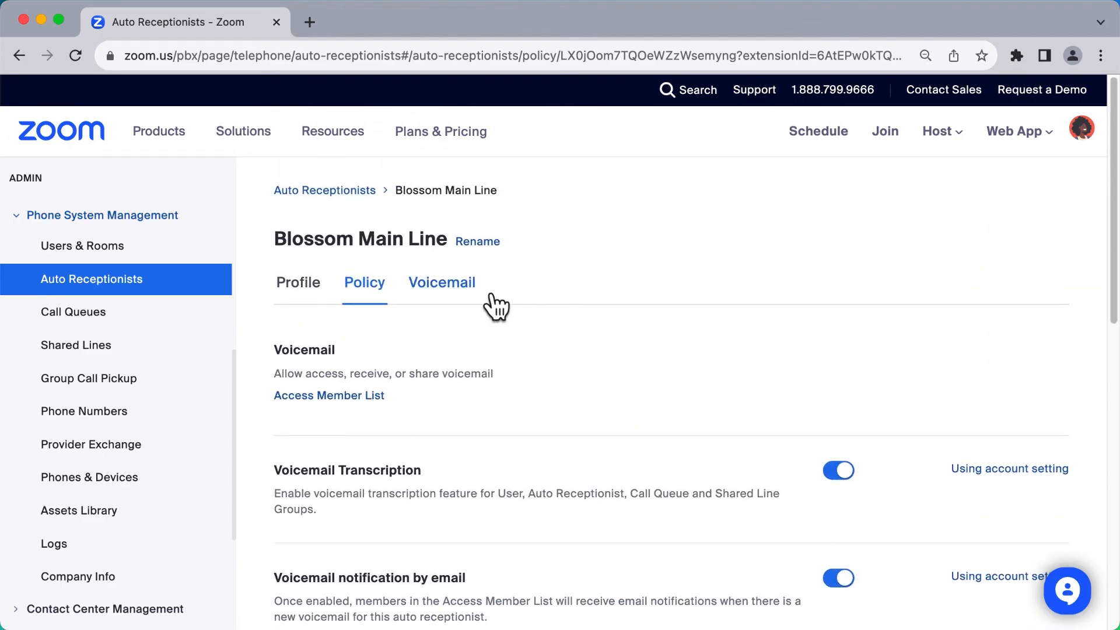
click(441, 281)
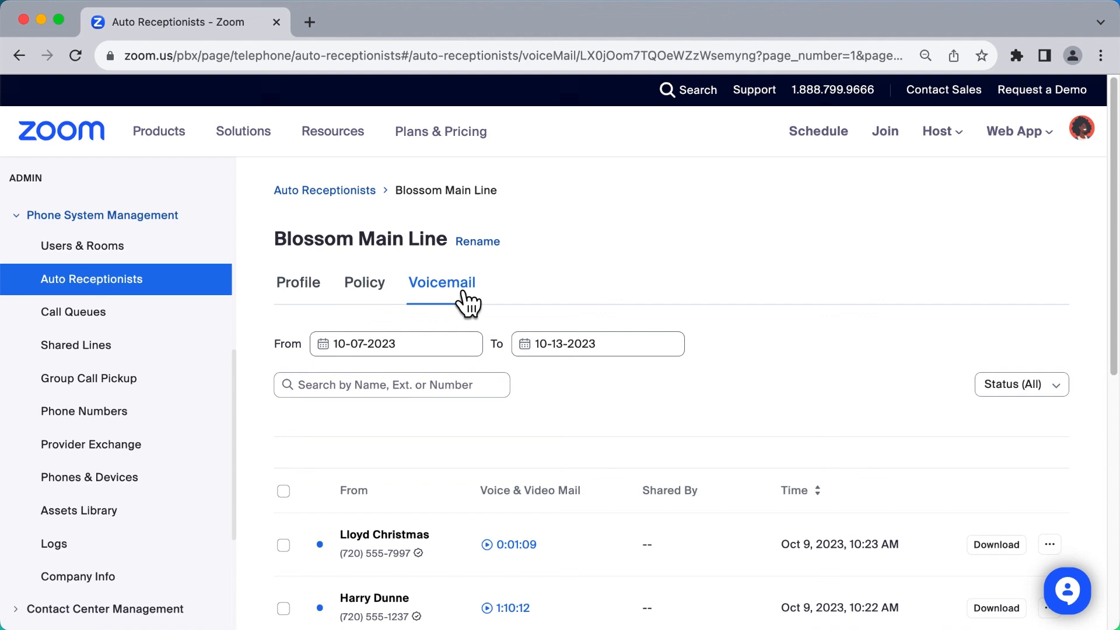